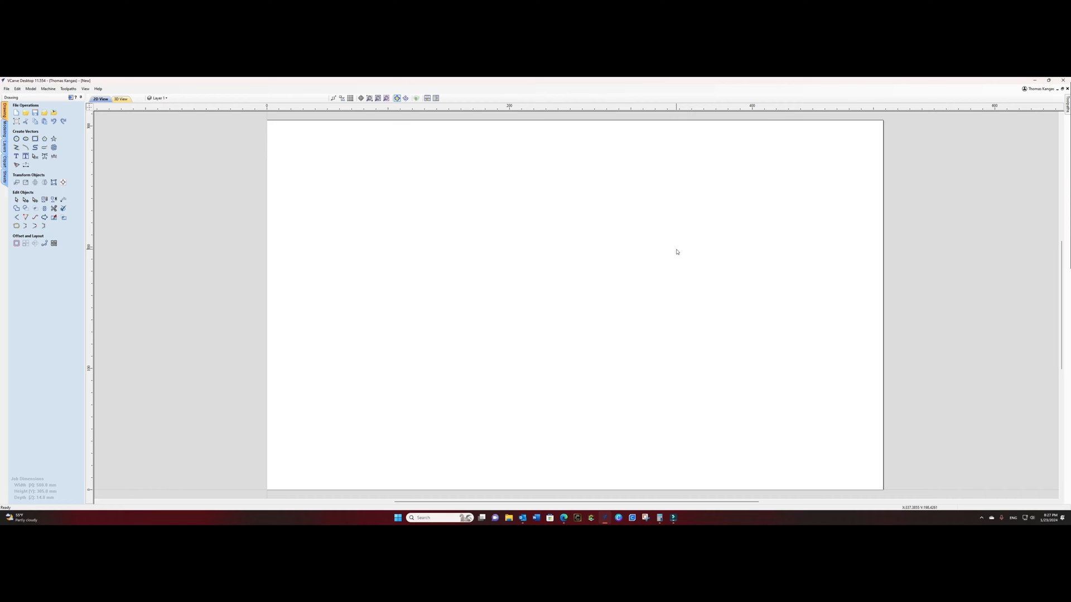
mouse_move(298, 79)
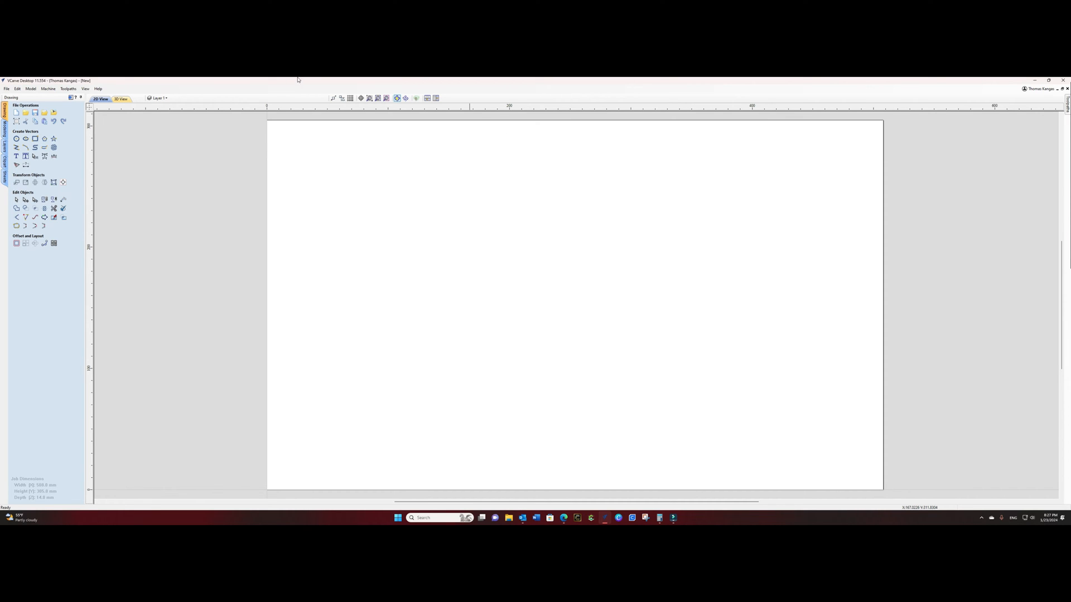
- Start Search for Machine Online from the Machine menu
click(48, 89)
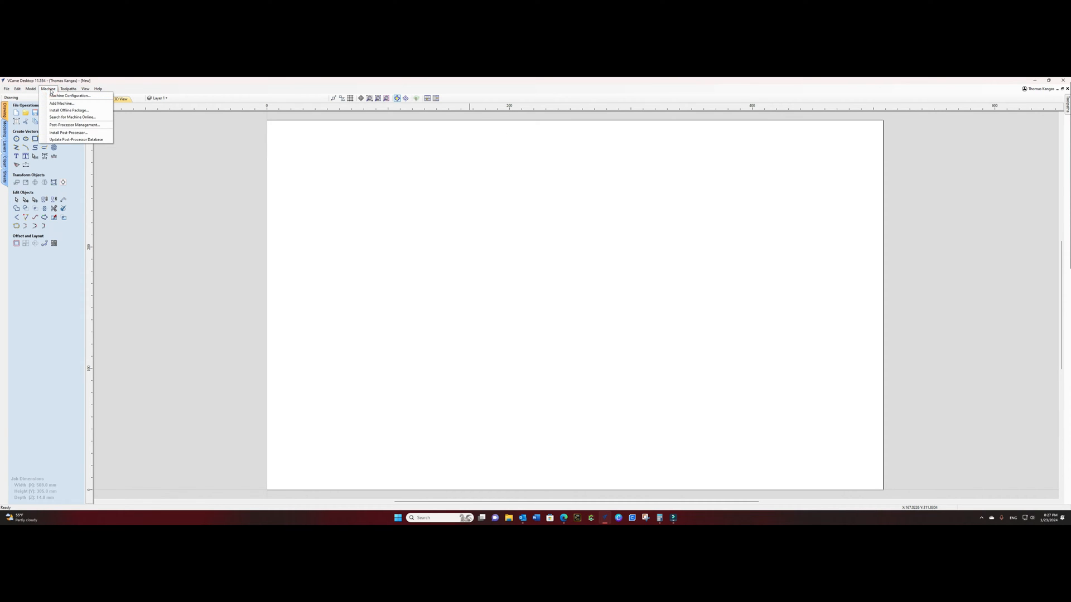
mouse_move(71, 117)
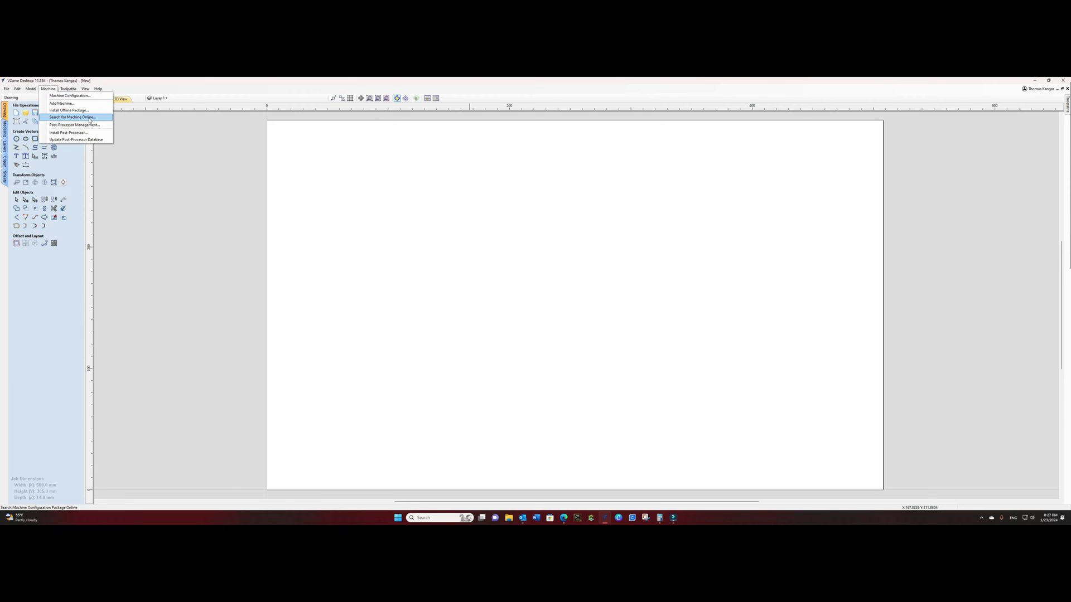
click(71, 117)
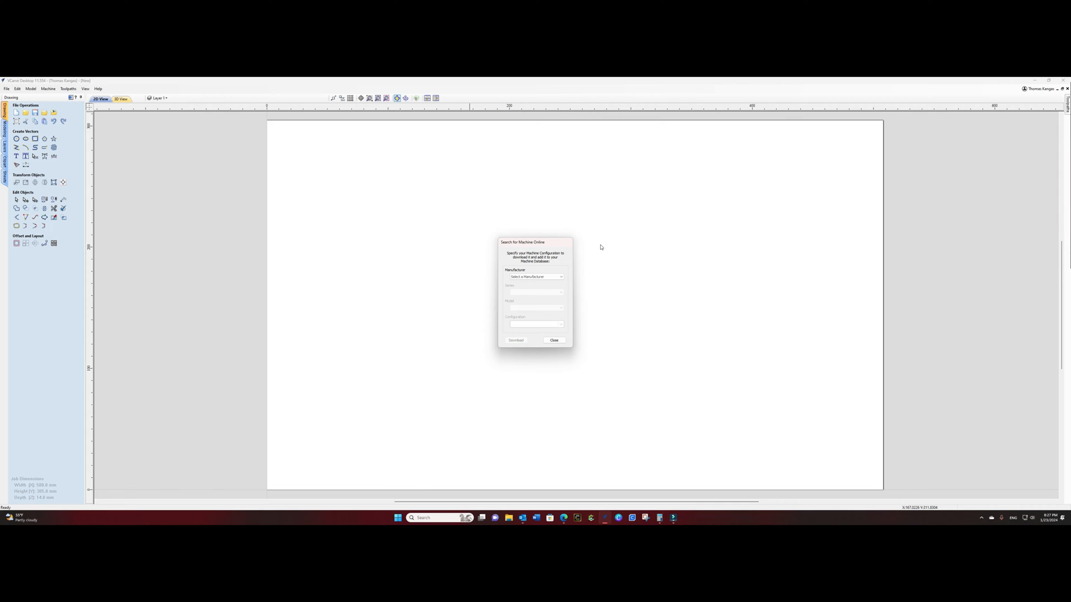
- Choose manufacturer SainSmart, series Genmitsu and model PROVerXL 4030 with the Default configuration
click(560, 277)
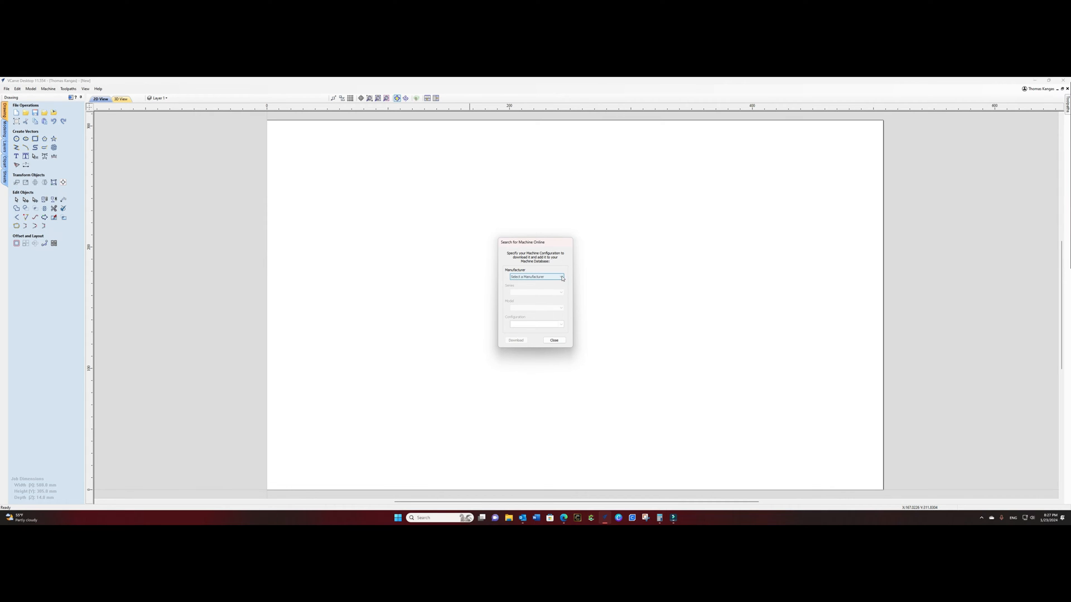
click(561, 277)
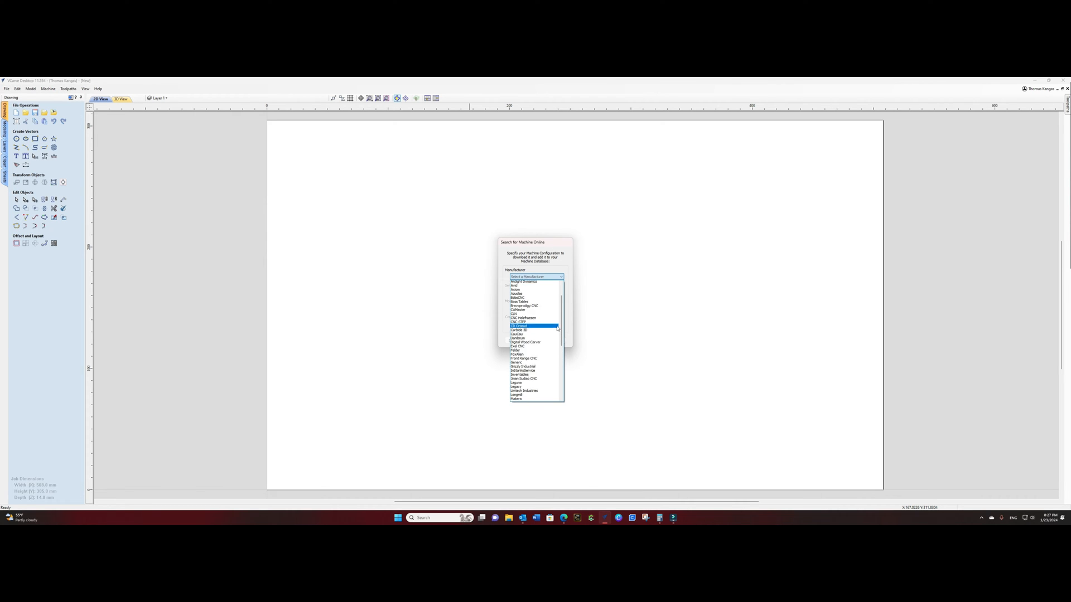
scroll(down, 3)
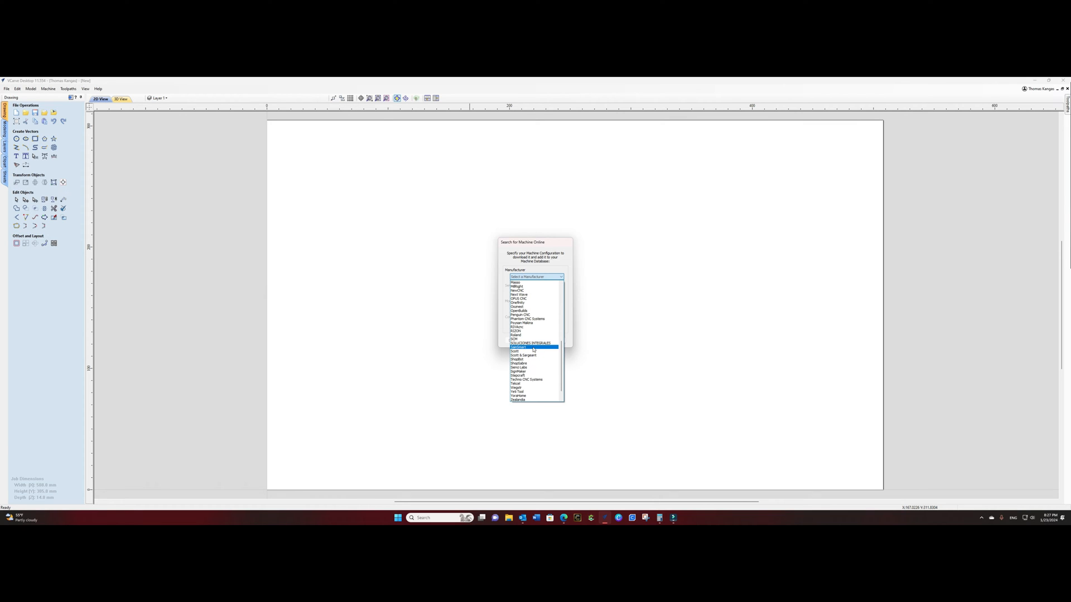
click(528, 348)
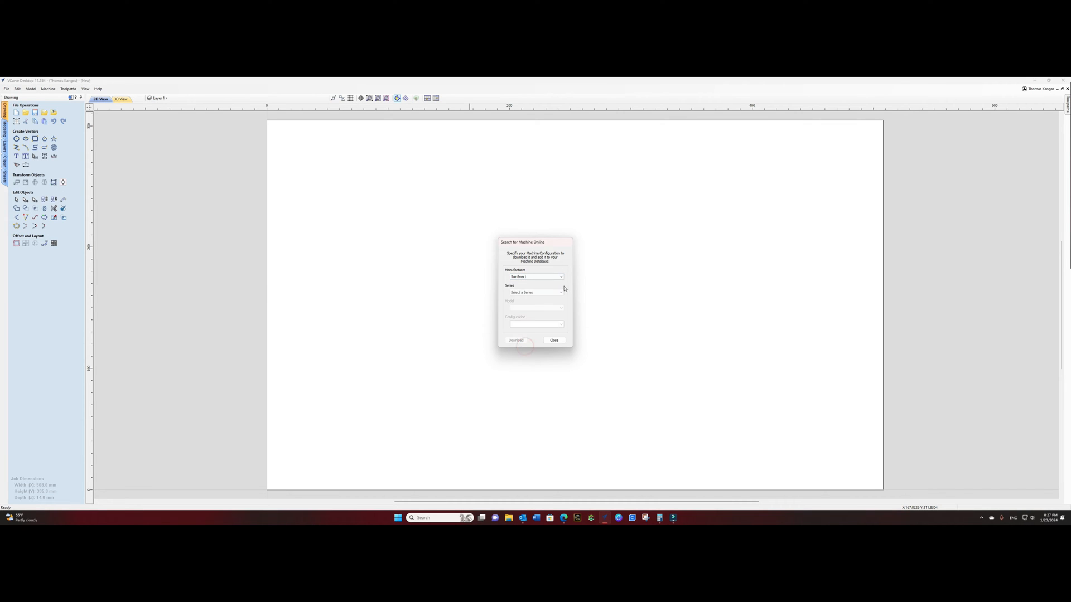
click(562, 292)
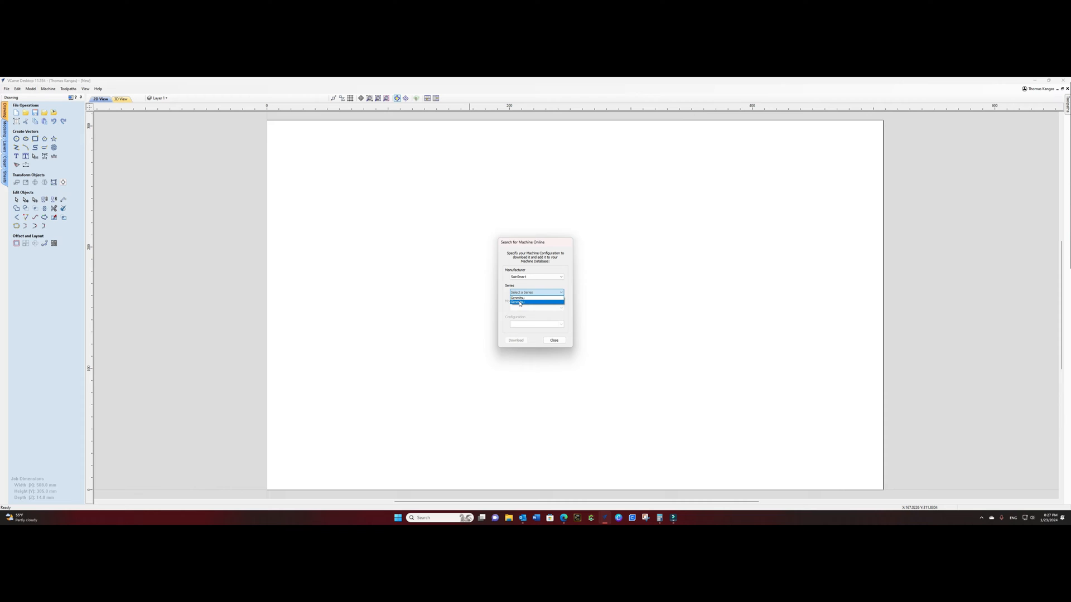
click(561, 308)
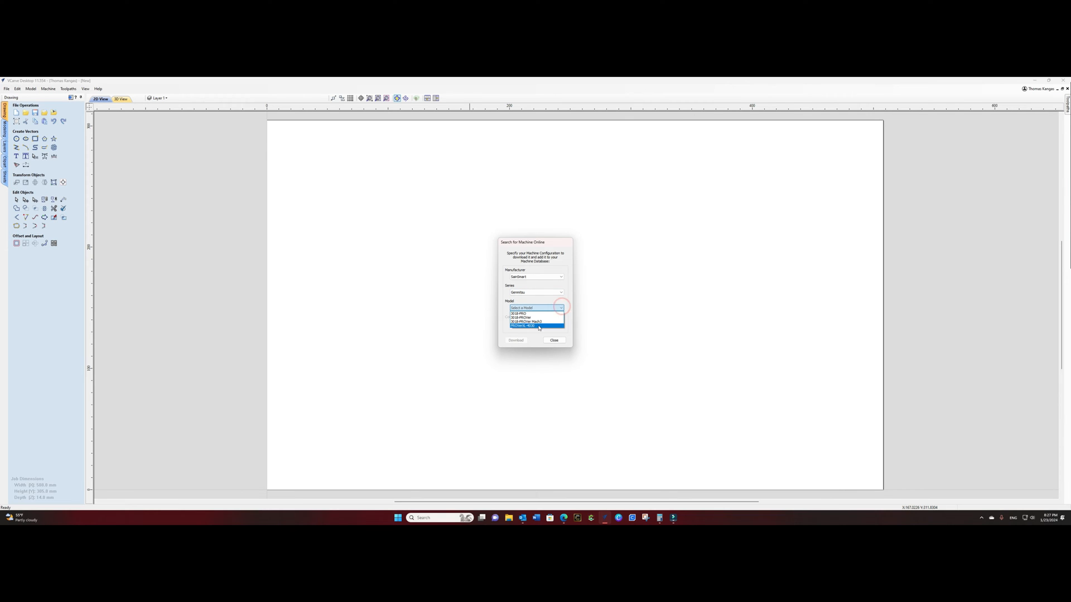
click(527, 326)
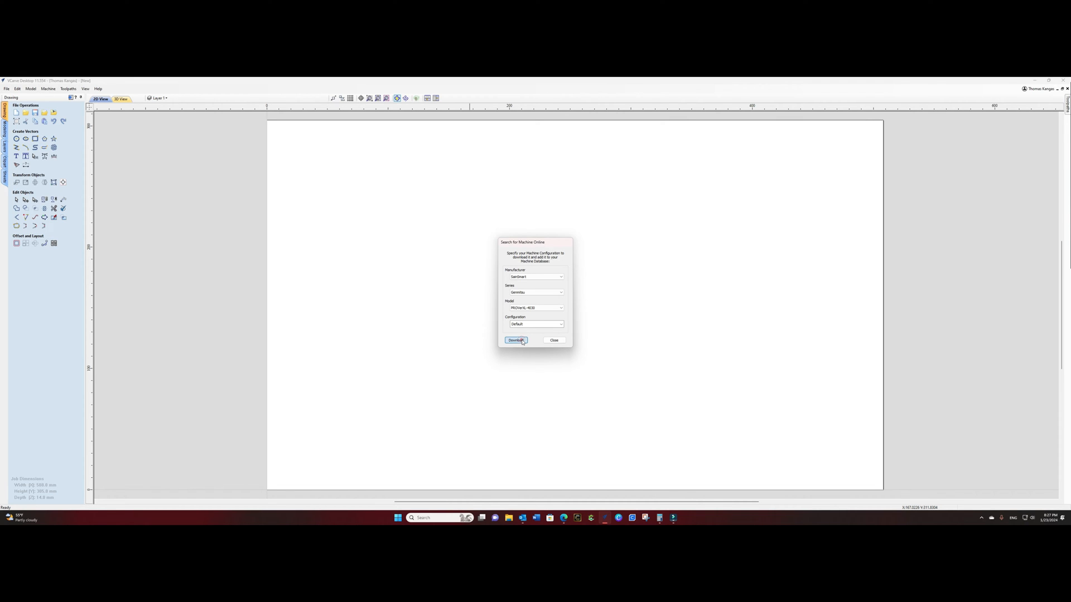
- Download the PROVerXL 4030 configuration and confirm installing it
click(515, 340)
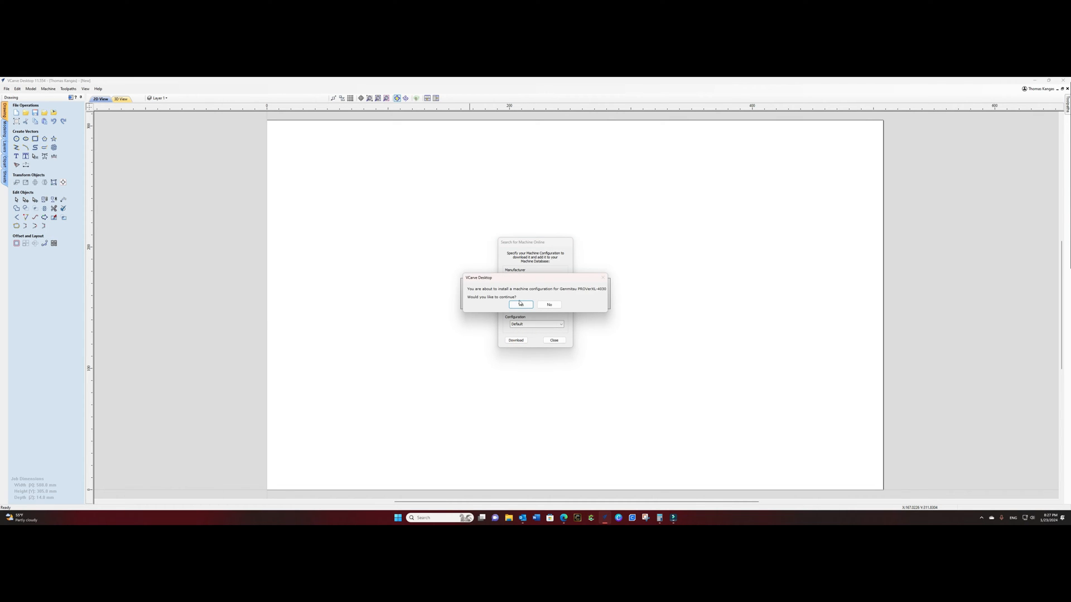
click(521, 304)
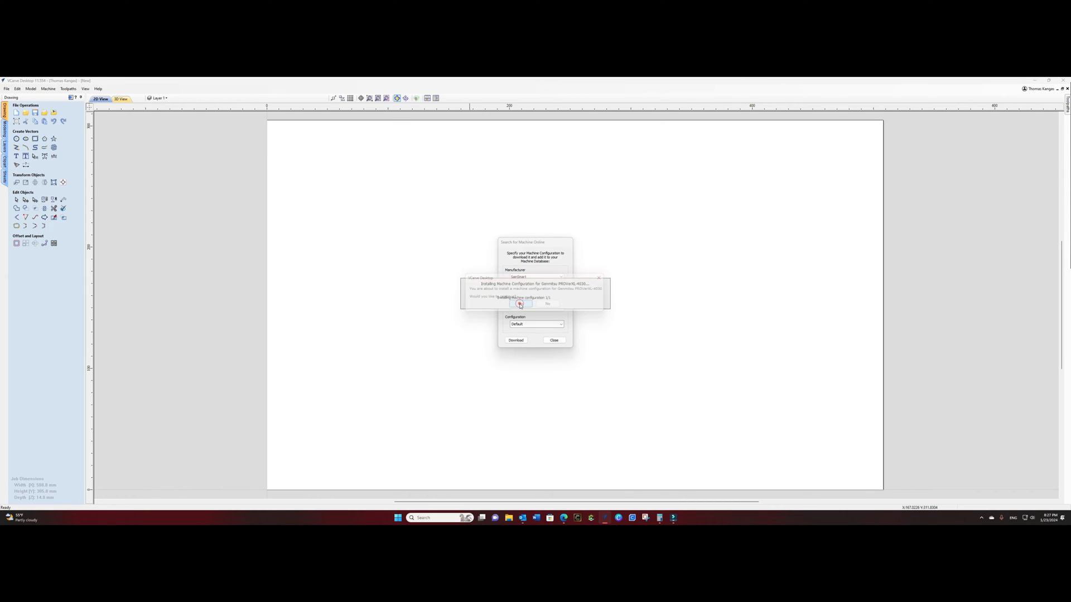
click(521, 304)
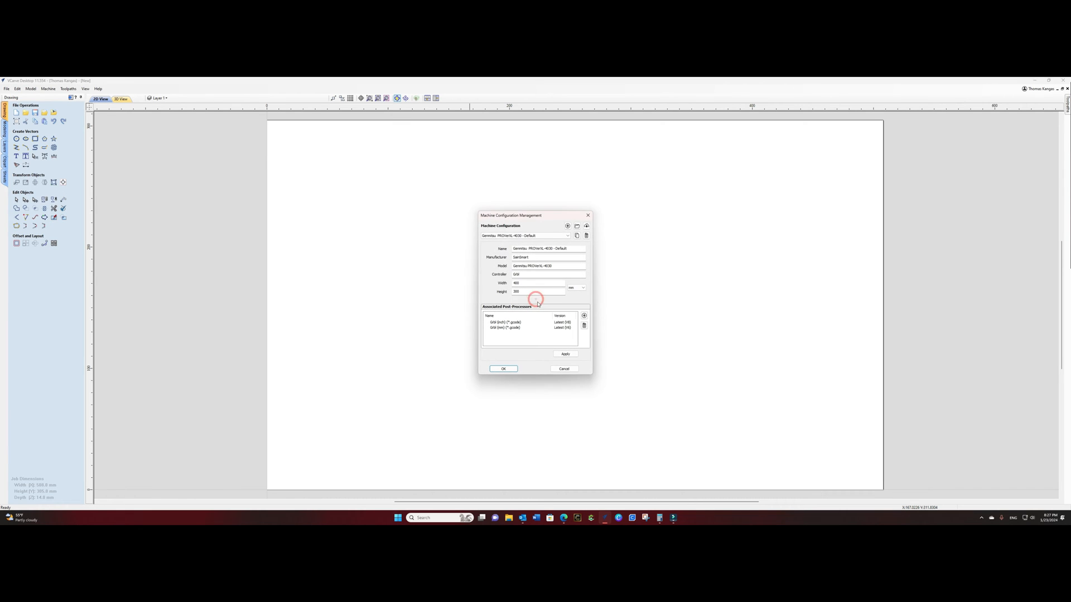
mouse_move(643, 217)
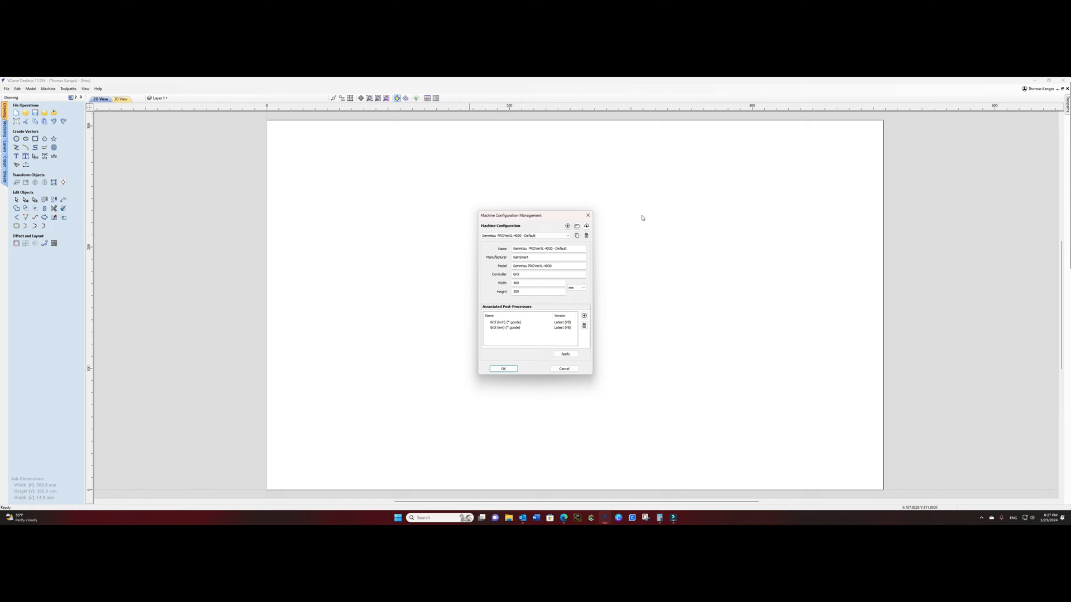
mouse_move(519, 330)
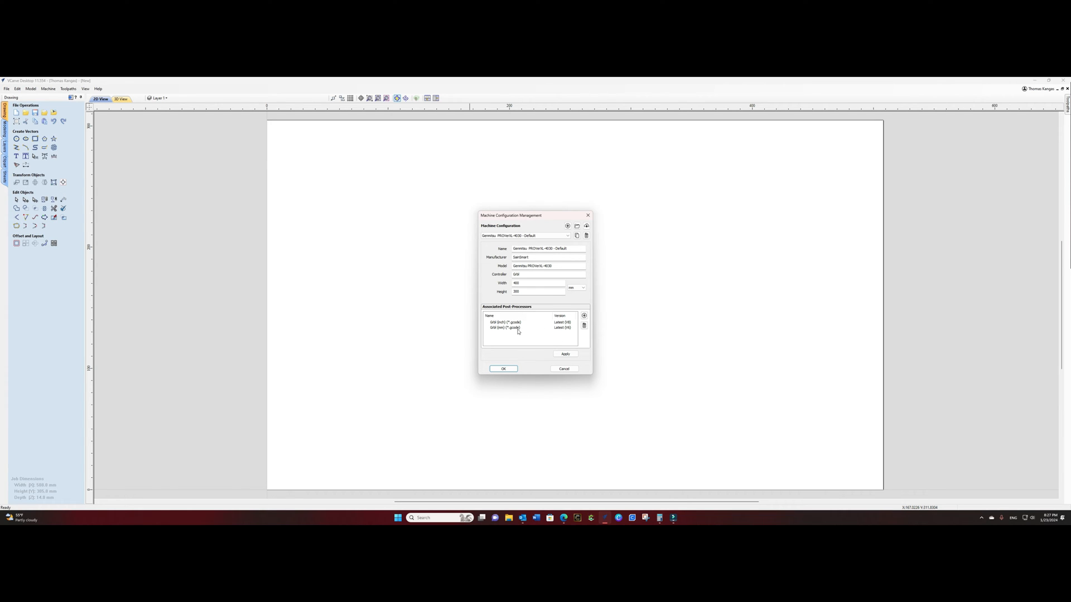
mouse_move(516, 330)
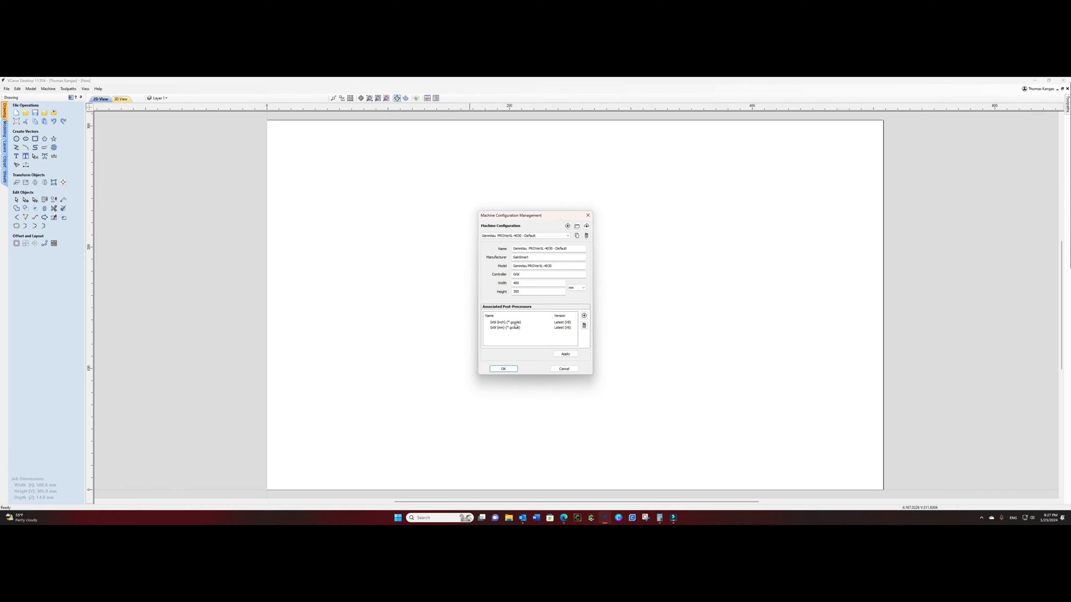
mouse_move(522, 330)
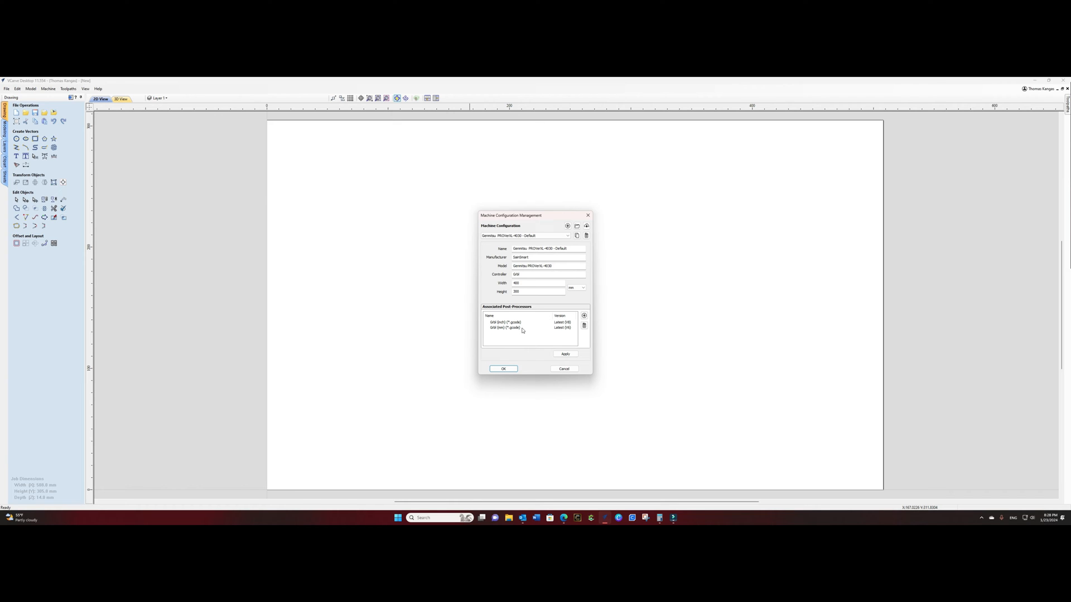
mouse_move(525, 330)
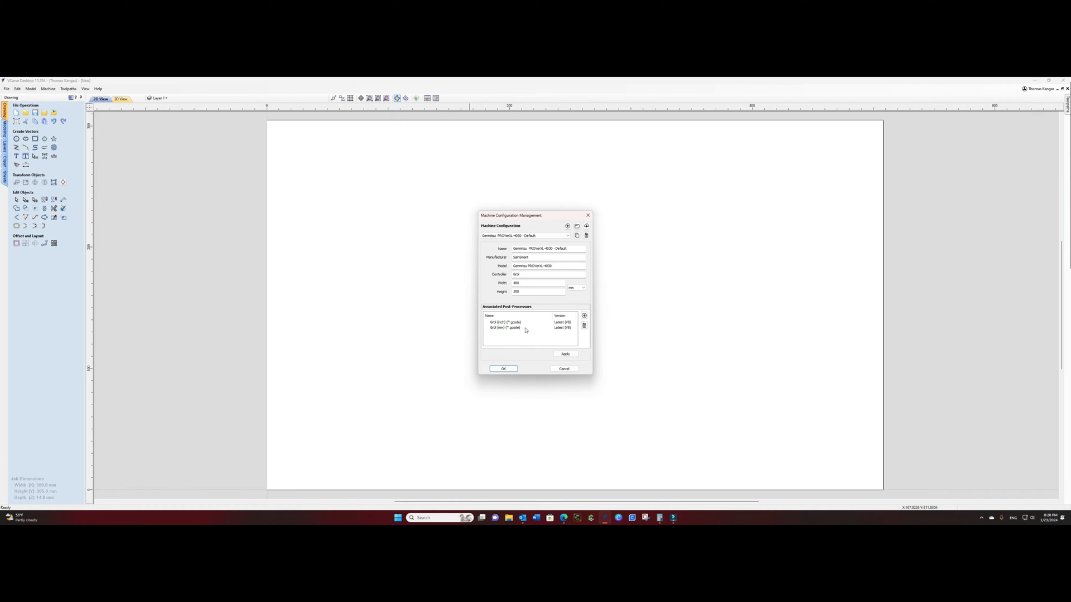
mouse_move(583, 316)
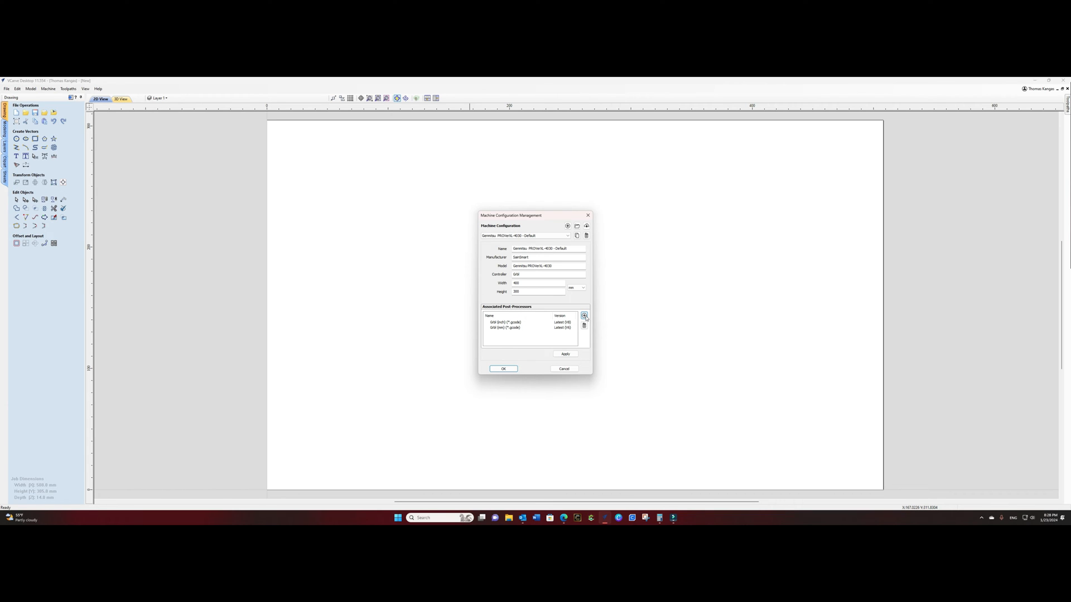
- Locate a Grbl (inch) entry far down the list of available post-processors
click(583, 316)
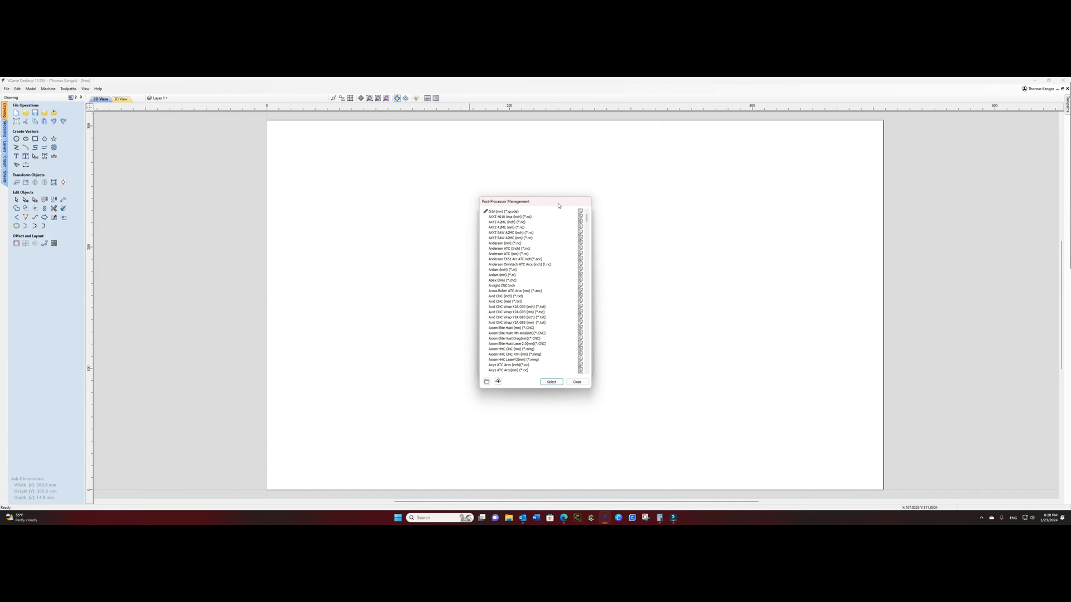
mouse_move(565, 255)
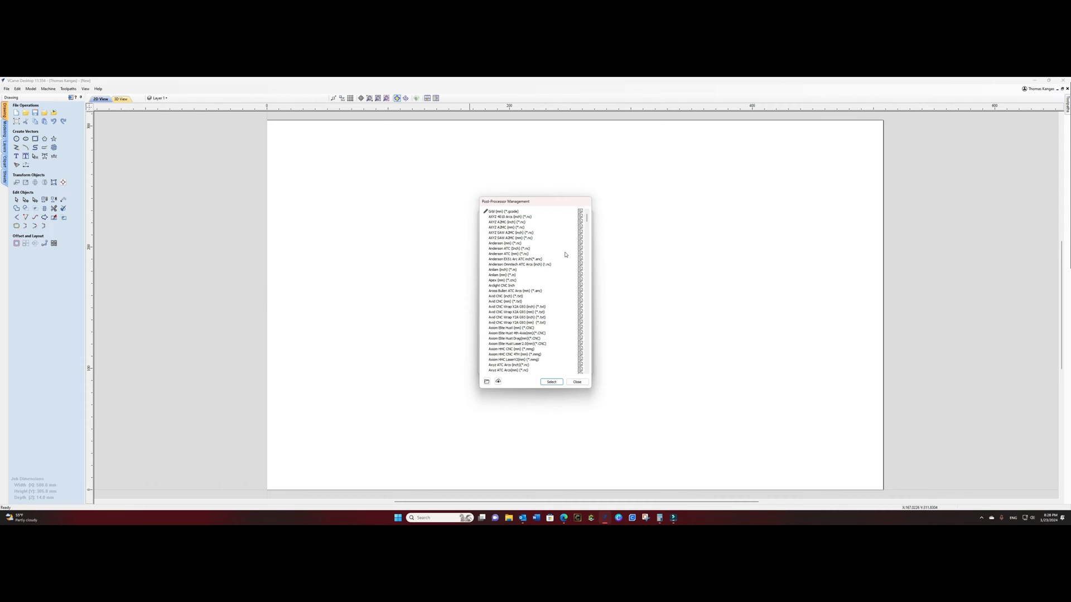
scroll(down, 3)
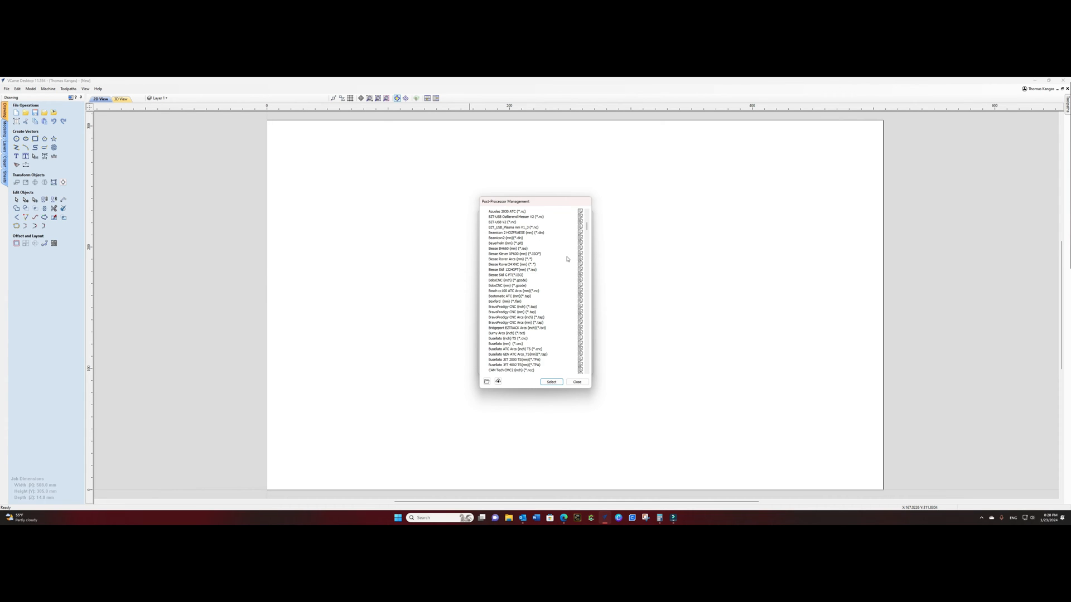
scroll(down, 3)
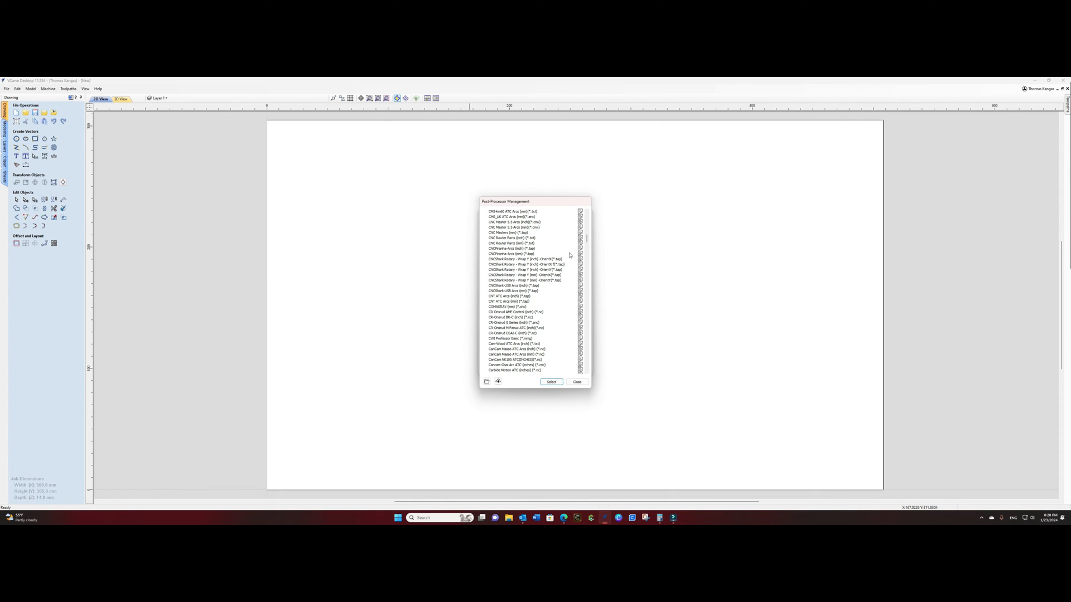
scroll(down, 3)
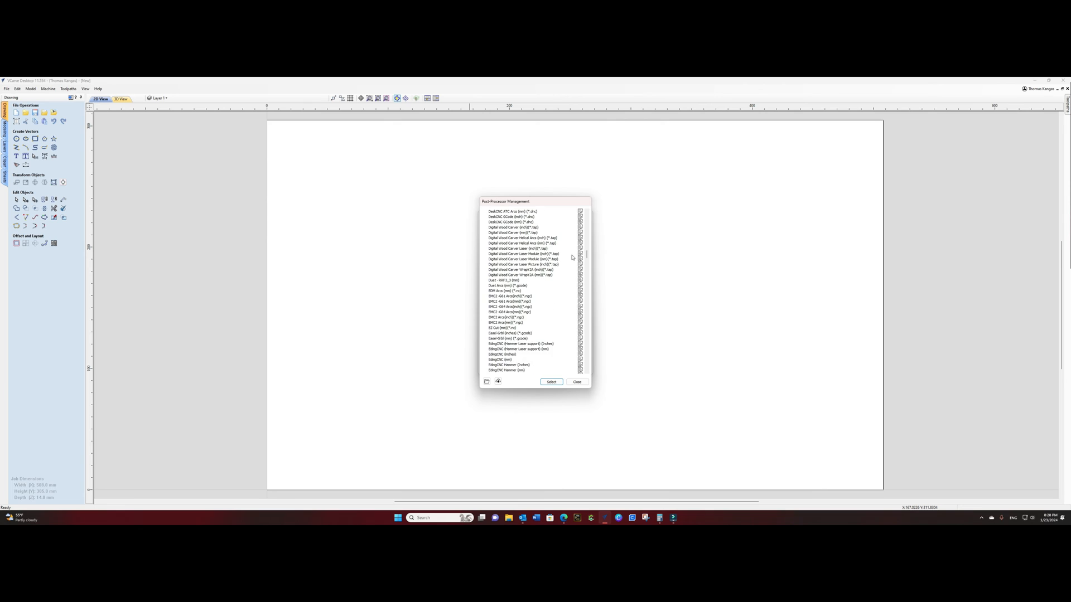
scroll(down, 3)
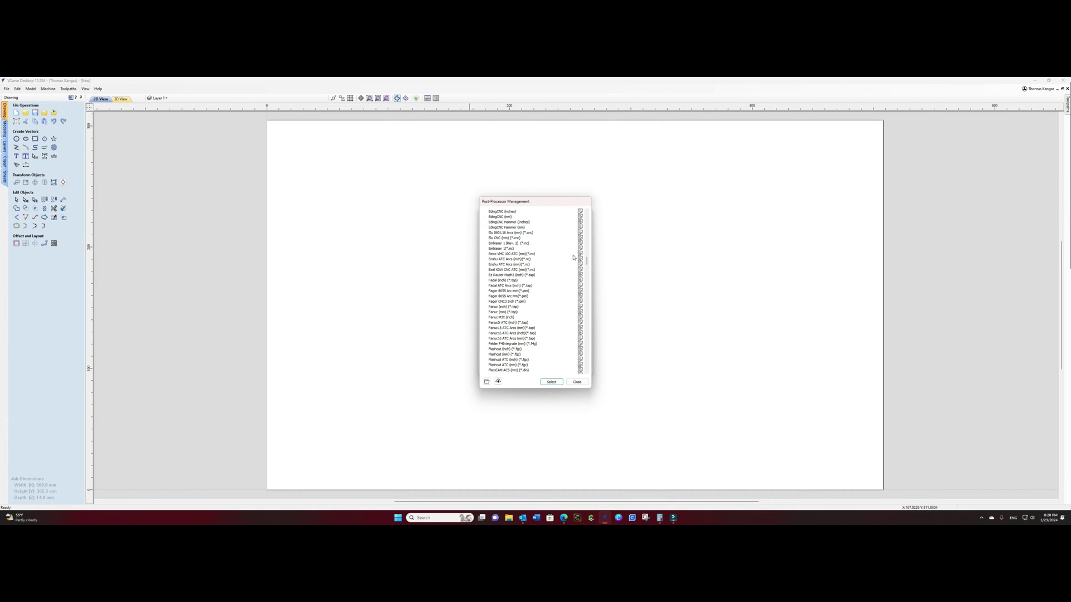
scroll(down, 3)
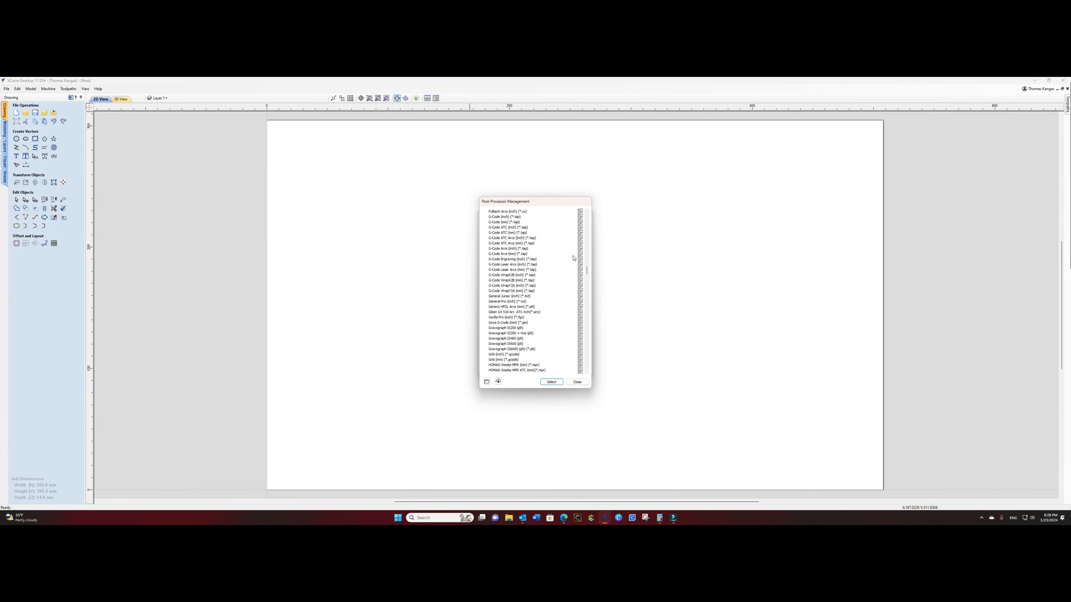
scroll(down, 3)
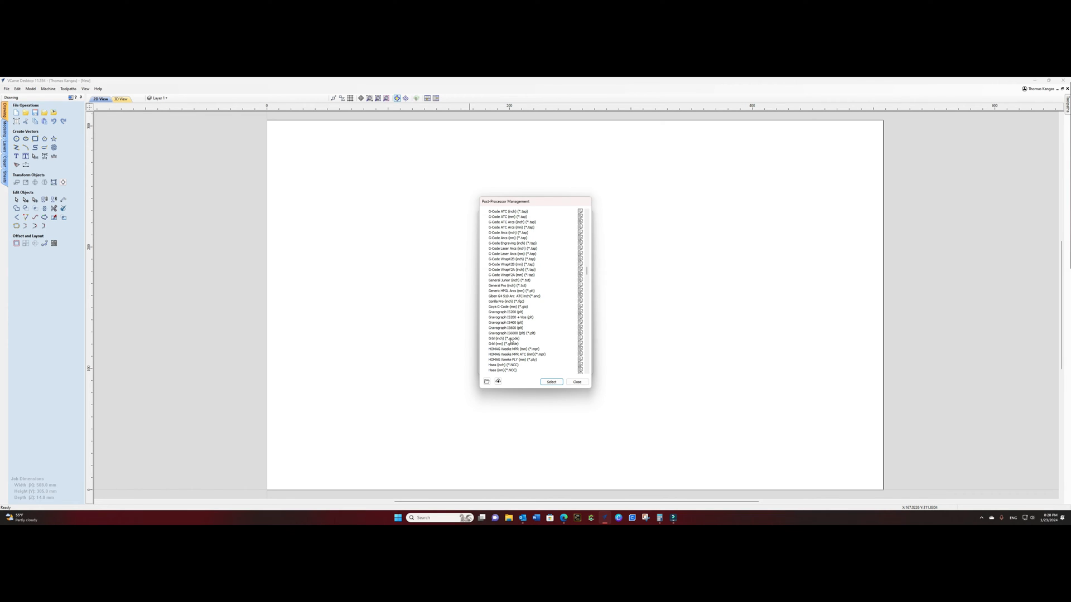
click(506, 339)
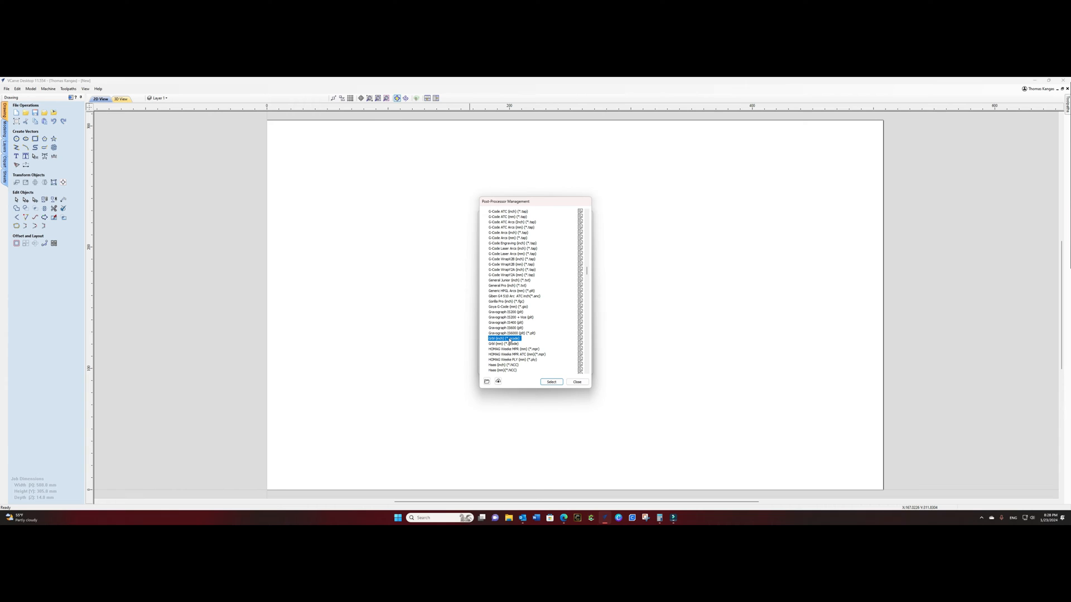
right_click(505, 338)
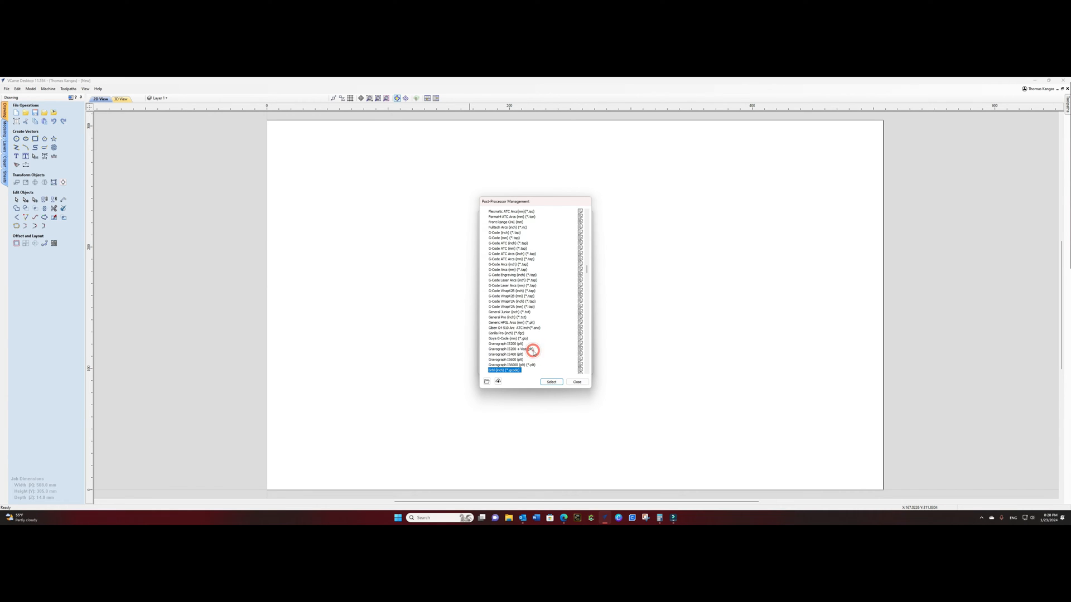
- Reveal the custom Grbl (inch) (*.gcode) post-processor's file location via Open File Location
scroll(up, 3)
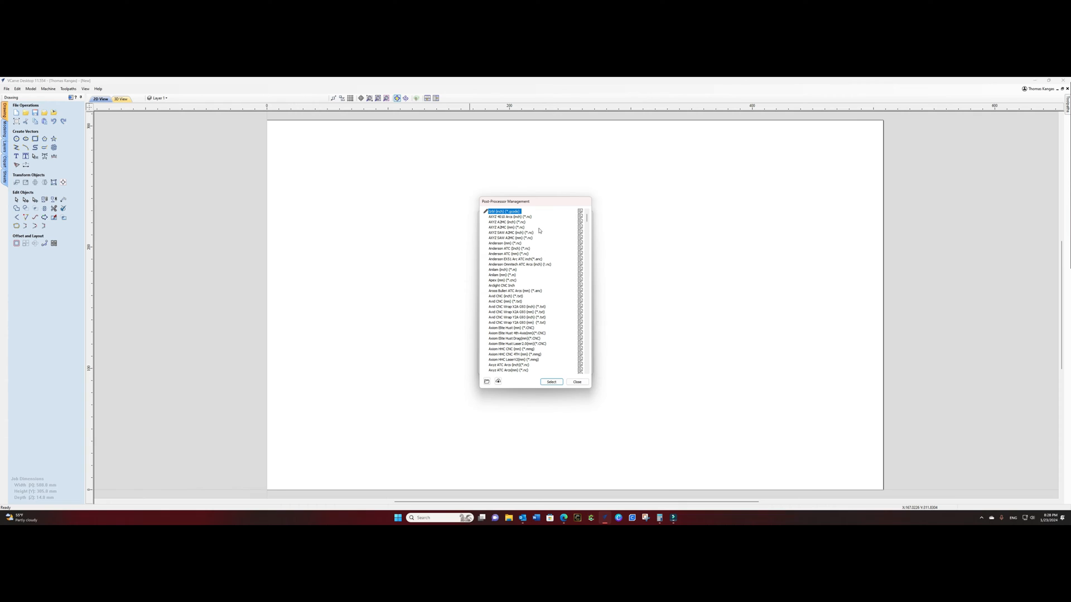
mouse_move(538, 225)
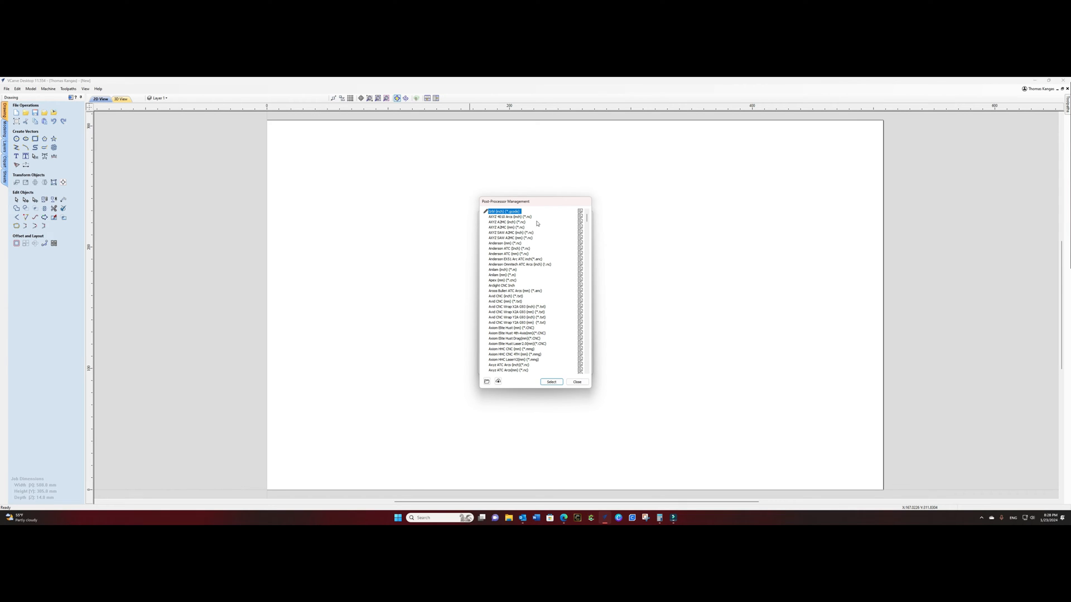
mouse_move(520, 205)
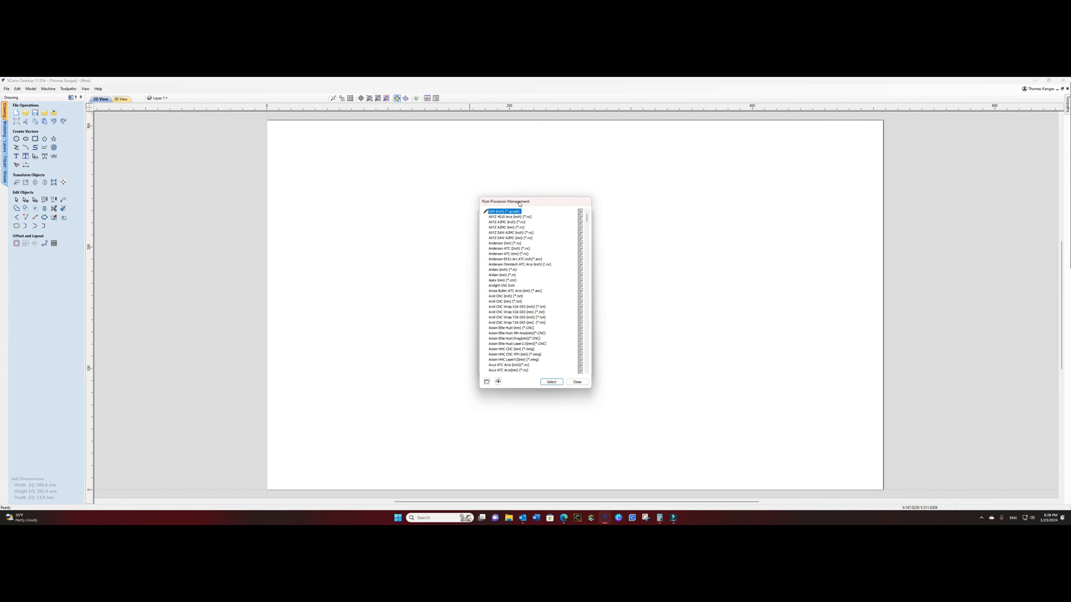
mouse_move(506, 213)
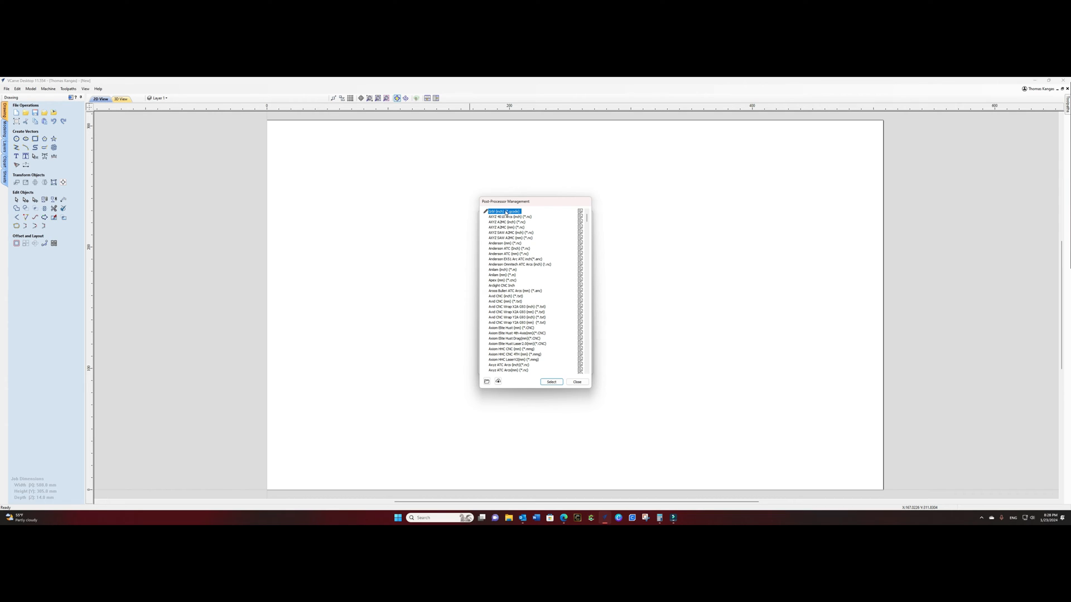
mouse_move(485, 214)
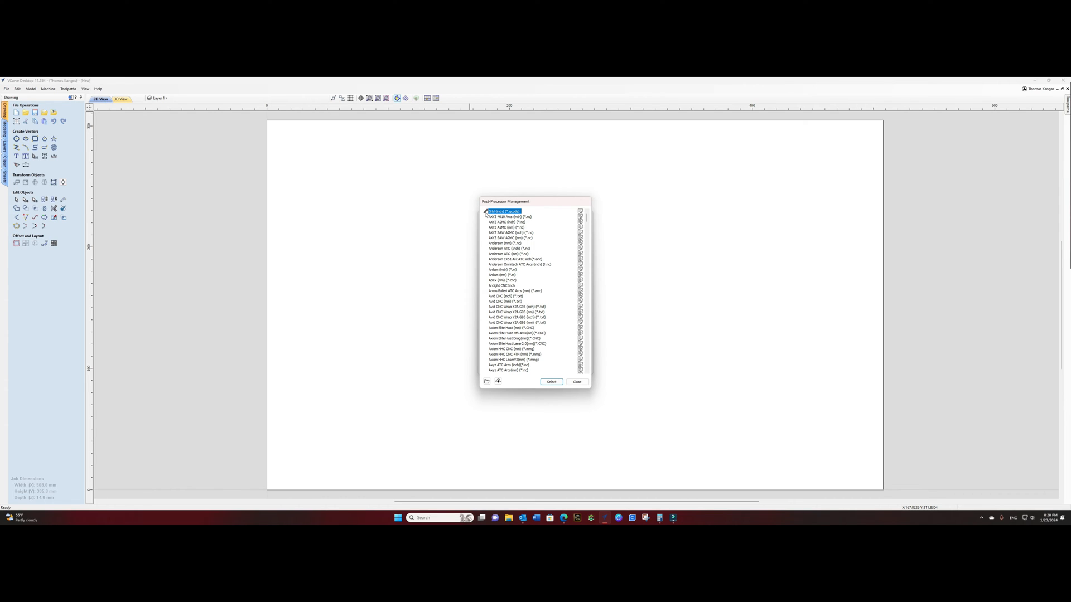
right_click(502, 211)
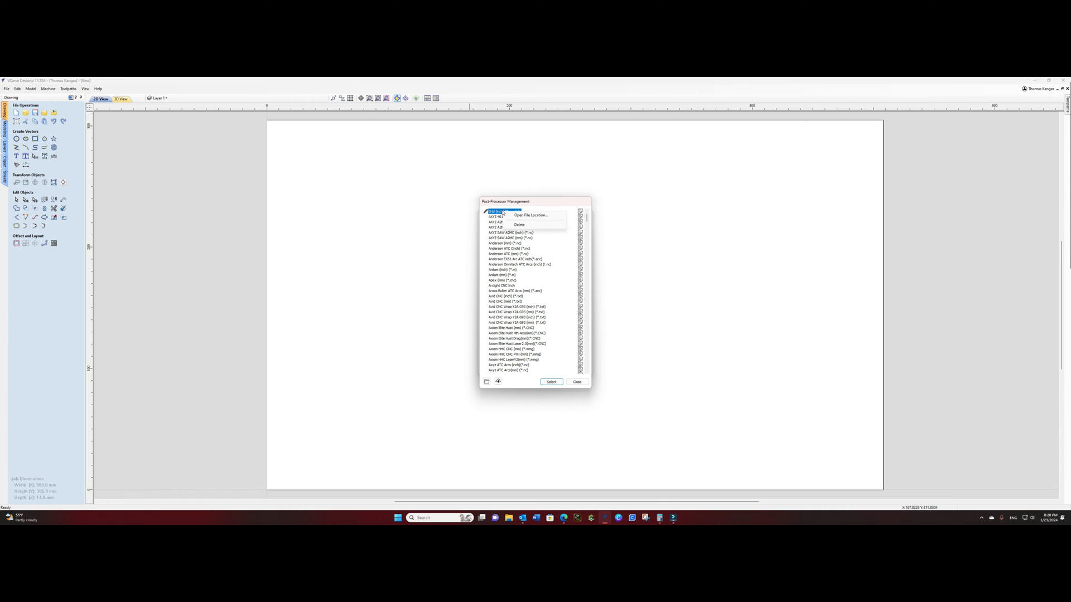
click(530, 215)
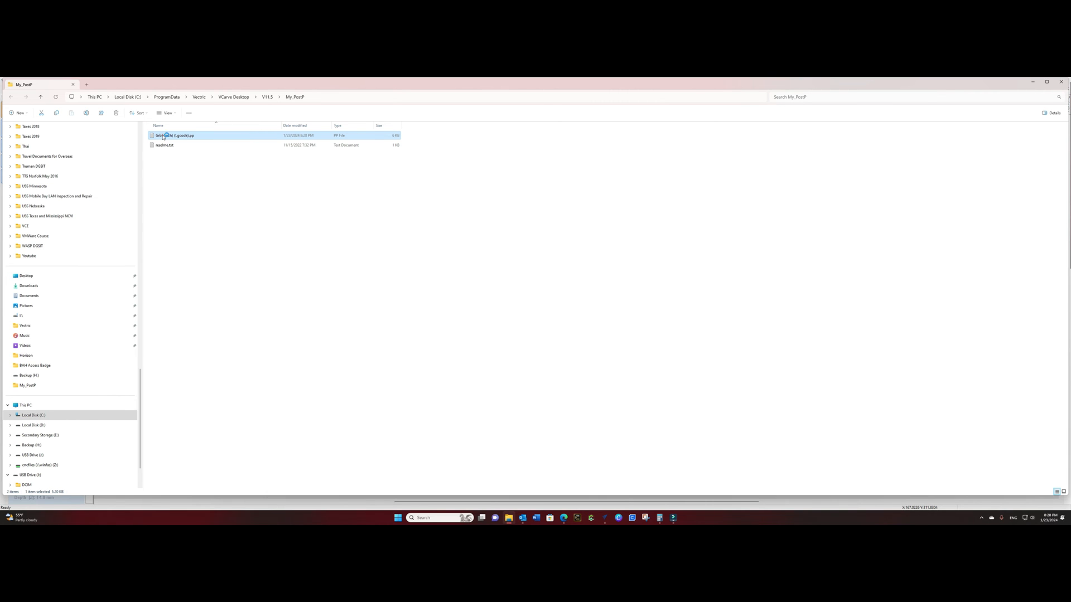
- Open Grbl (inch) (*.gcode).pp from My_PostP in Notepad and scroll toward the SPINDLE_ON block
double_click(174, 135)
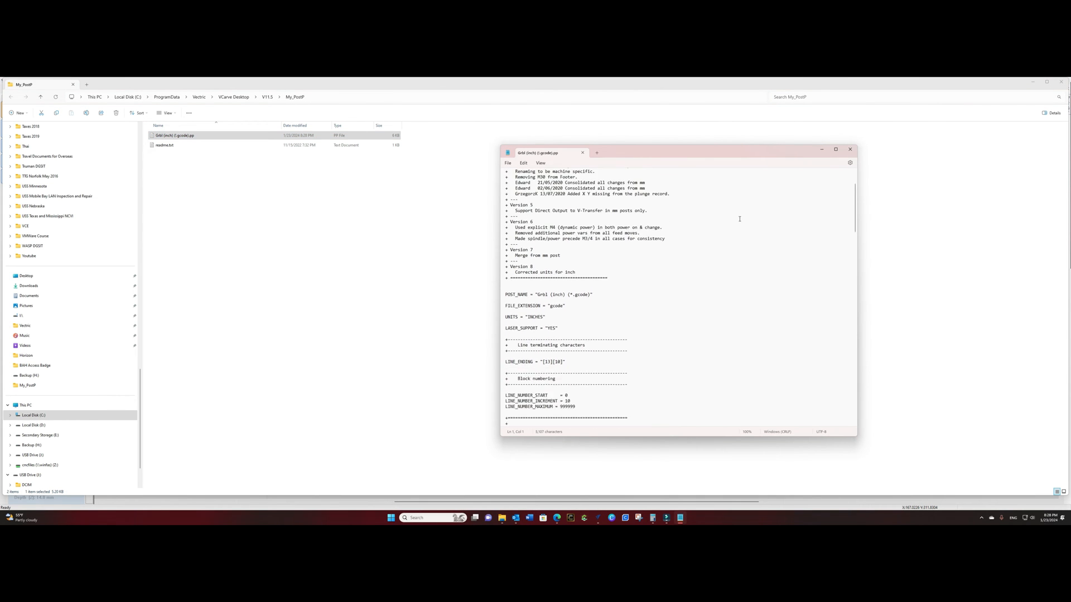
scroll(down, 3)
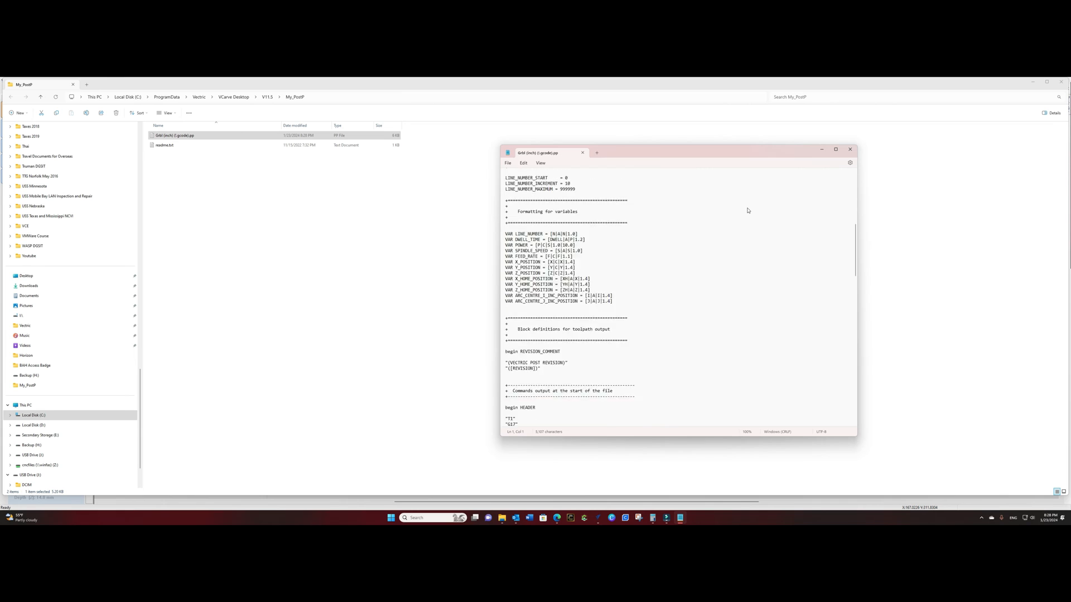
scroll(down, 3)
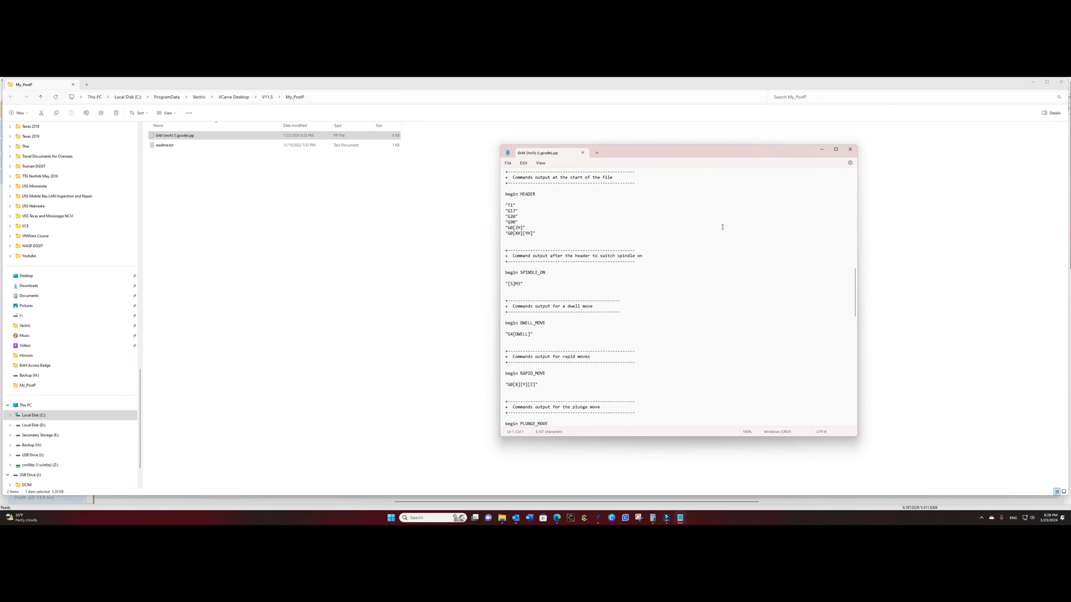
- Place the cursor on the "[S]M3" spindle-on line in the SPINDLE_ON block
double_click(524, 272)
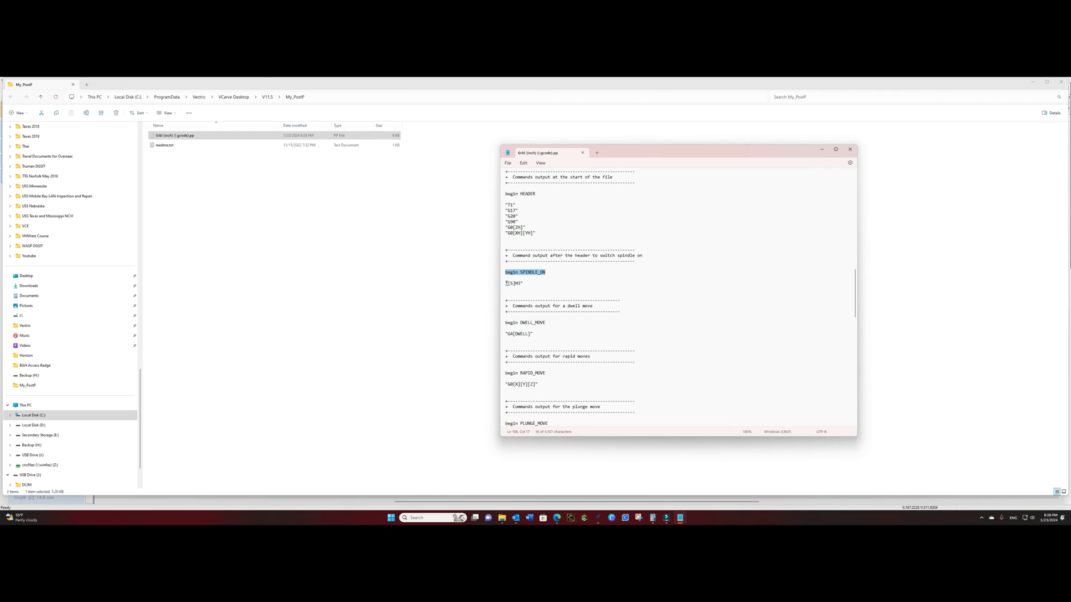
click(513, 282)
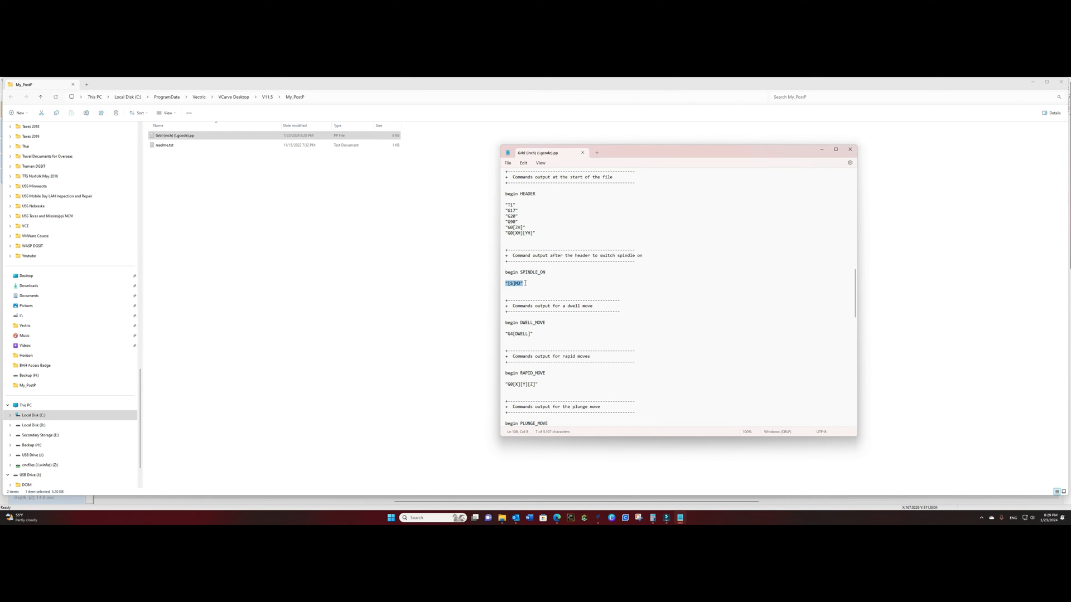
mouse_move(589, 261)
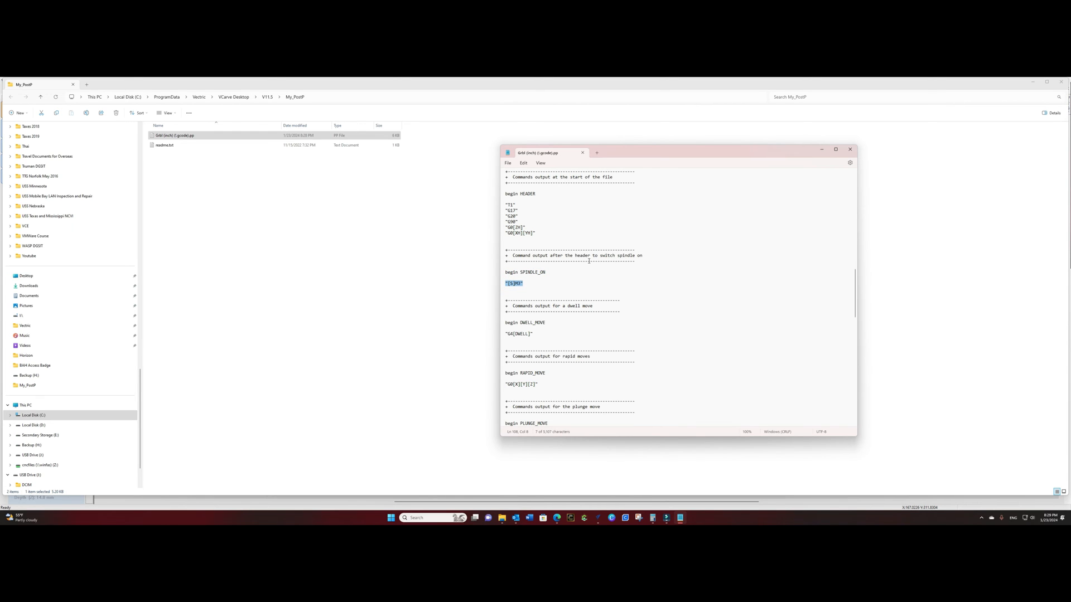
mouse_move(583, 228)
text(")
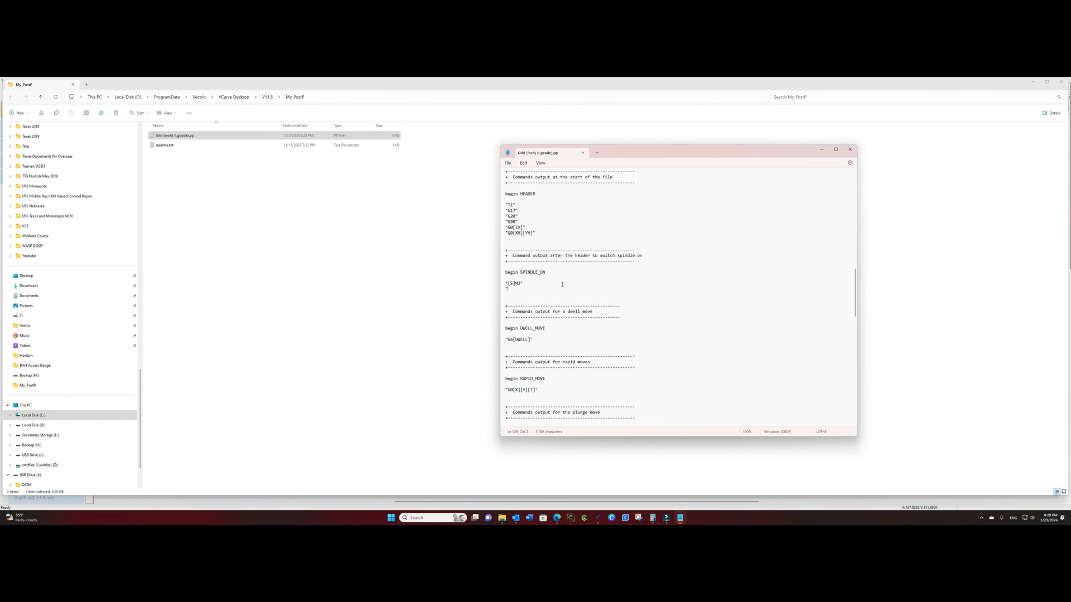
- Add the dwell line G04 P15 below the spindle-on command, save the .pp file and close Notepad
text(G04)
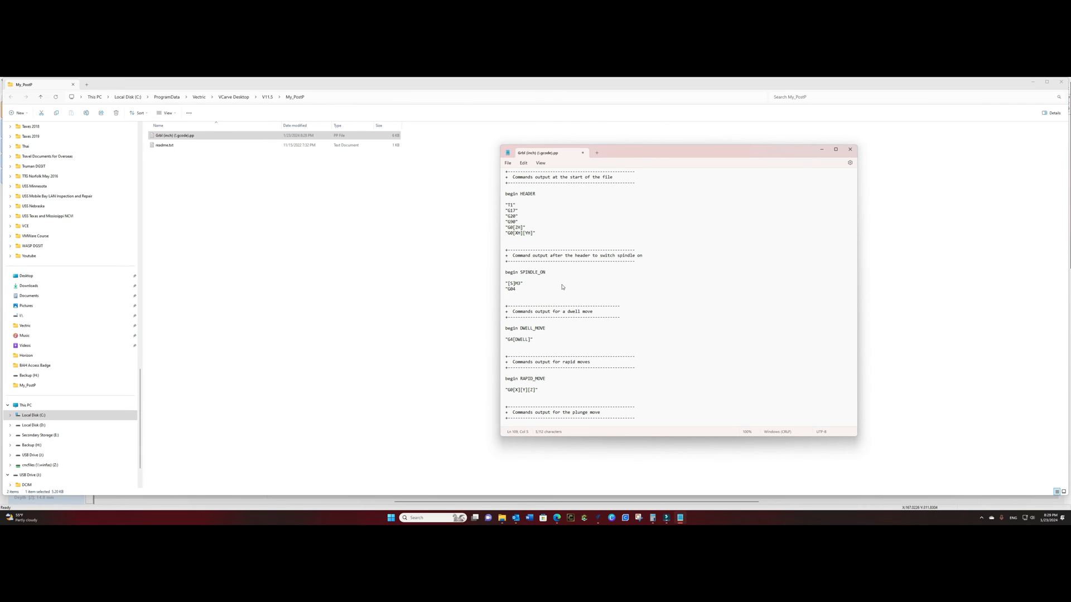
text(P)
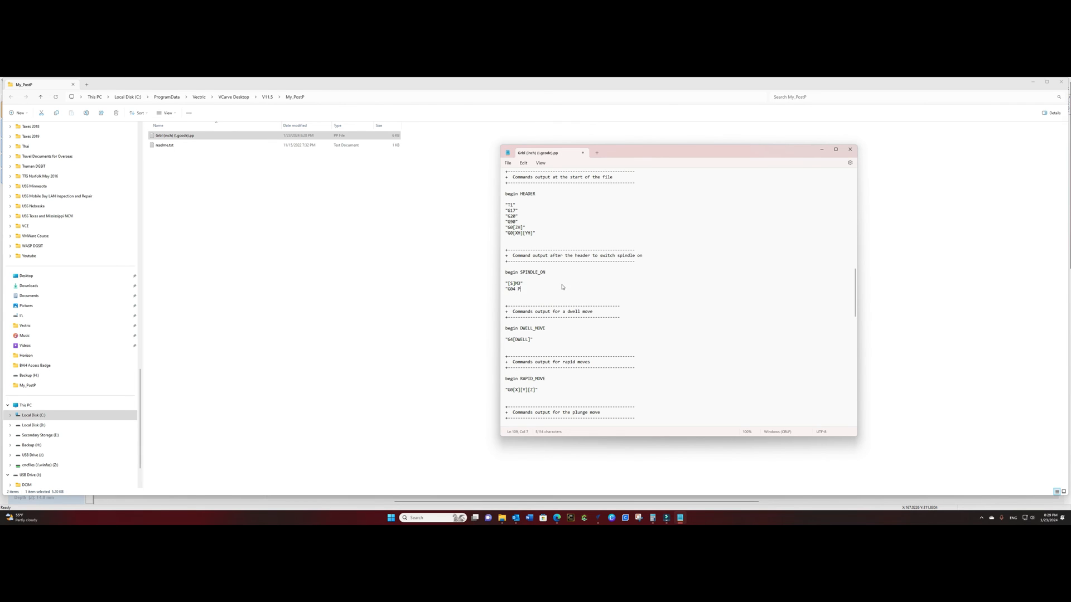
text(15")
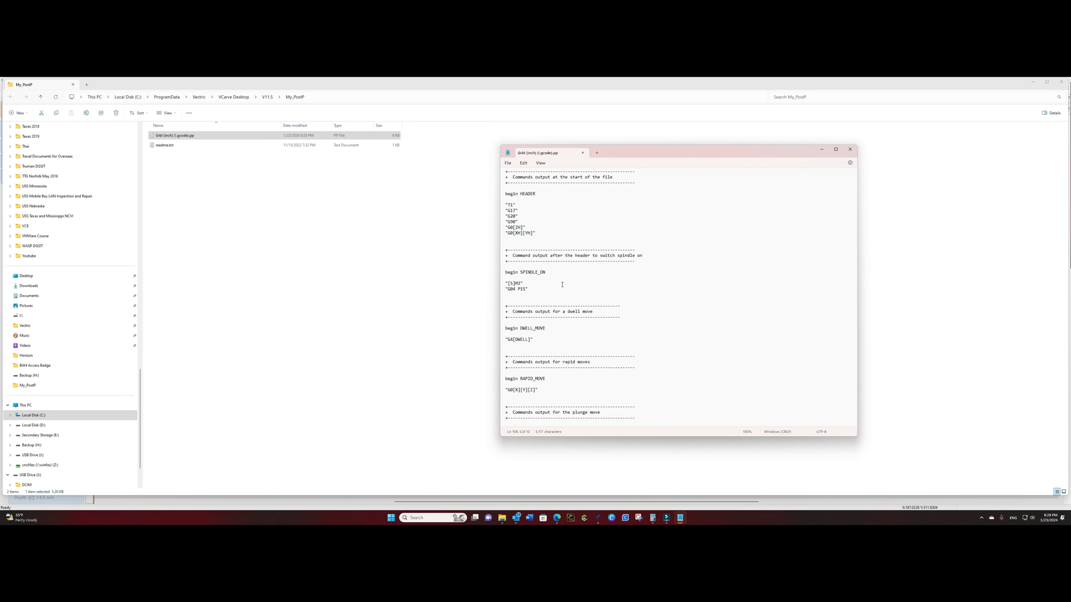
click(508, 163)
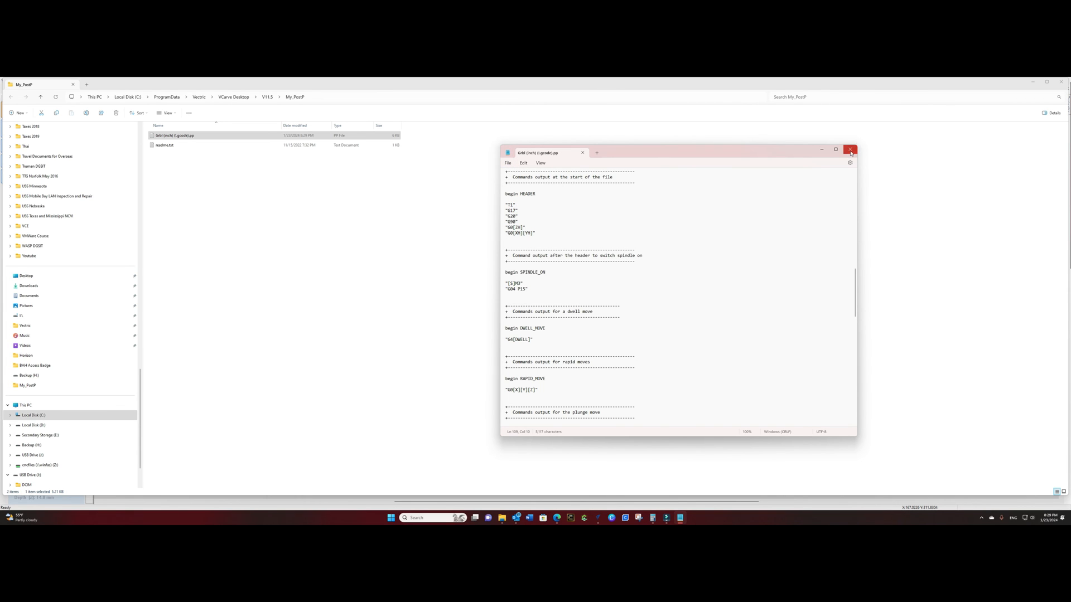
click(850, 149)
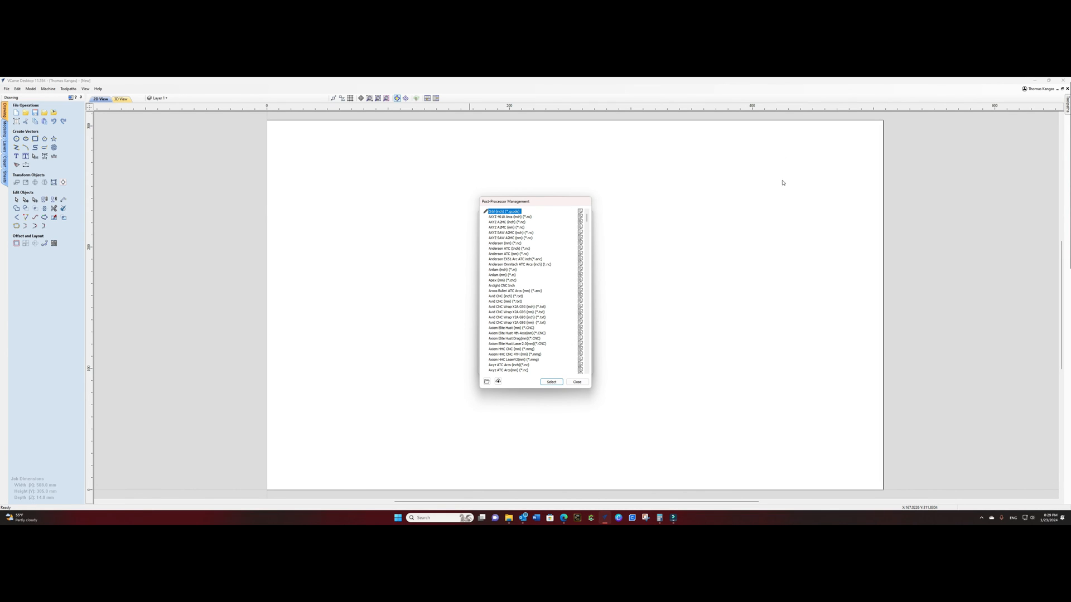
mouse_move(549, 359)
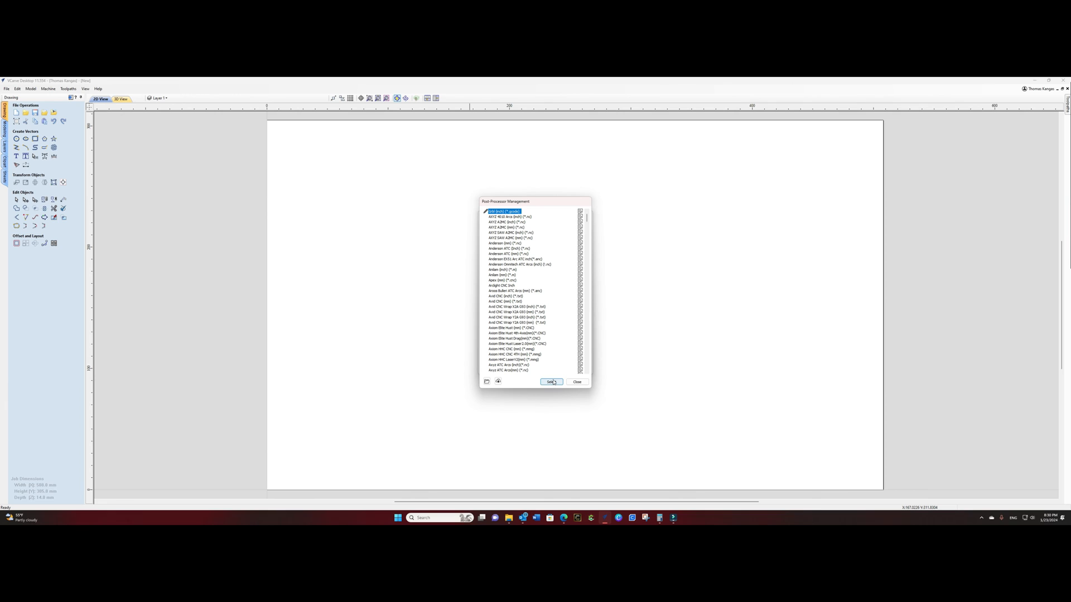
- Select the custom Grbl (inch) as the PROVerXL 4030's associated post-processor and confirm with OK
click(550, 381)
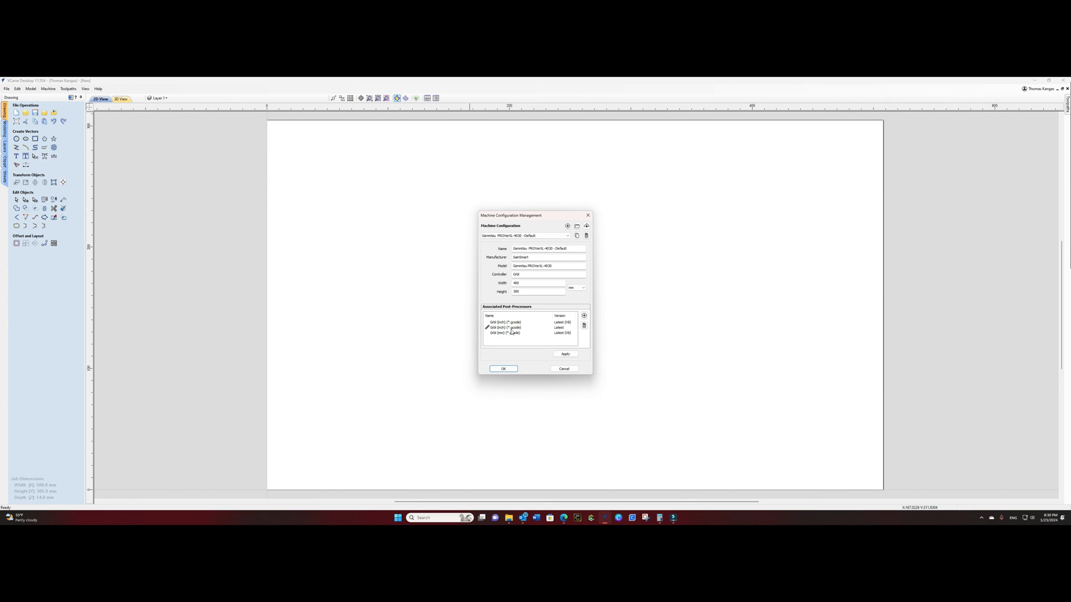
click(509, 327)
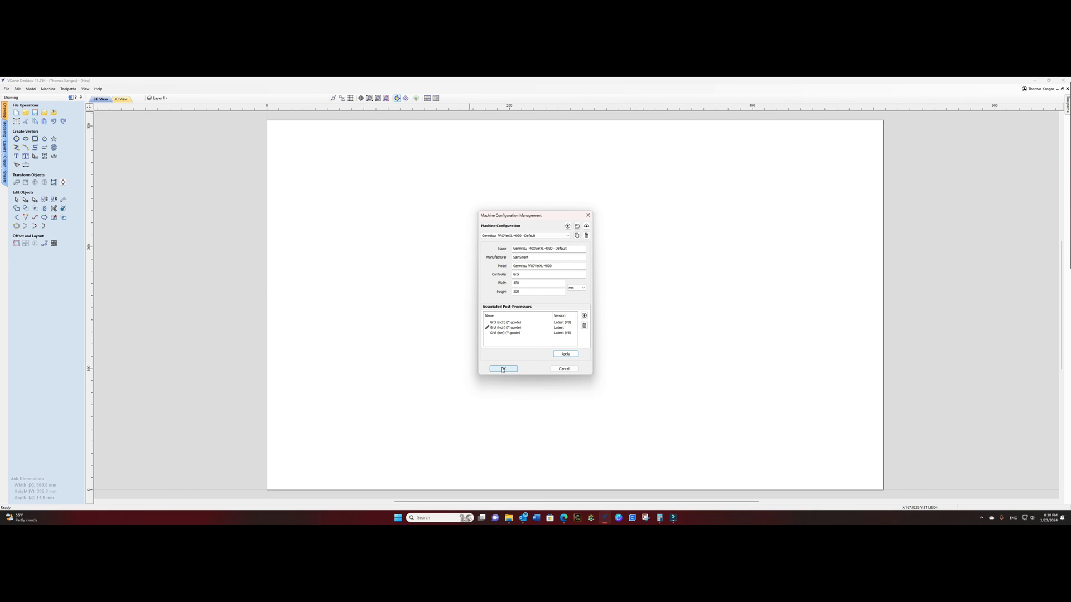
click(503, 369)
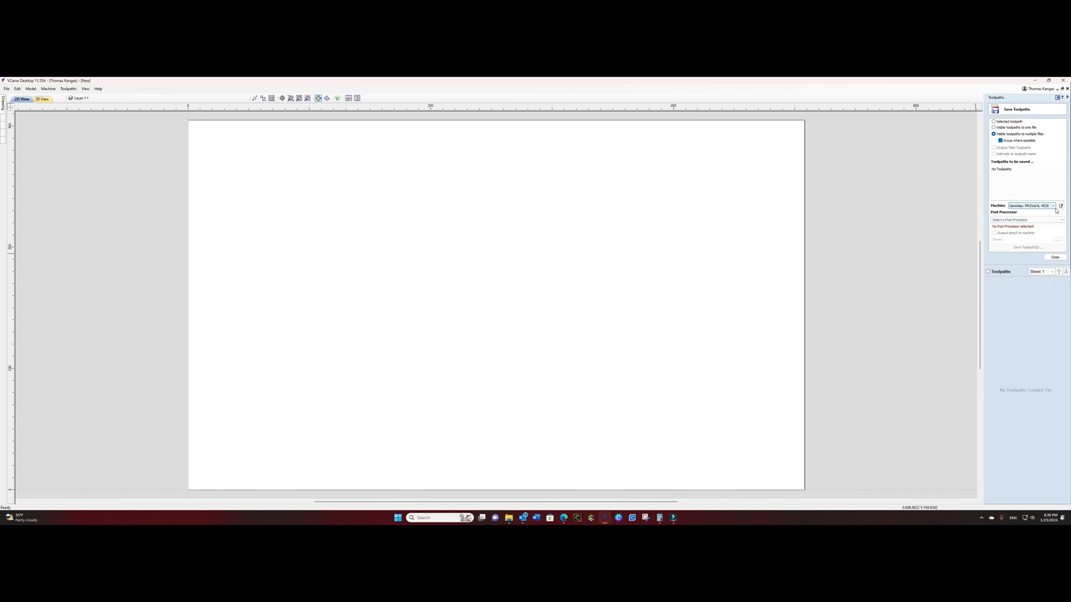
- In Save Toolpaths, pick the PROVerXL 4030 machine and the Grbl (inch) (*.gcode) post-processor
click(1052, 206)
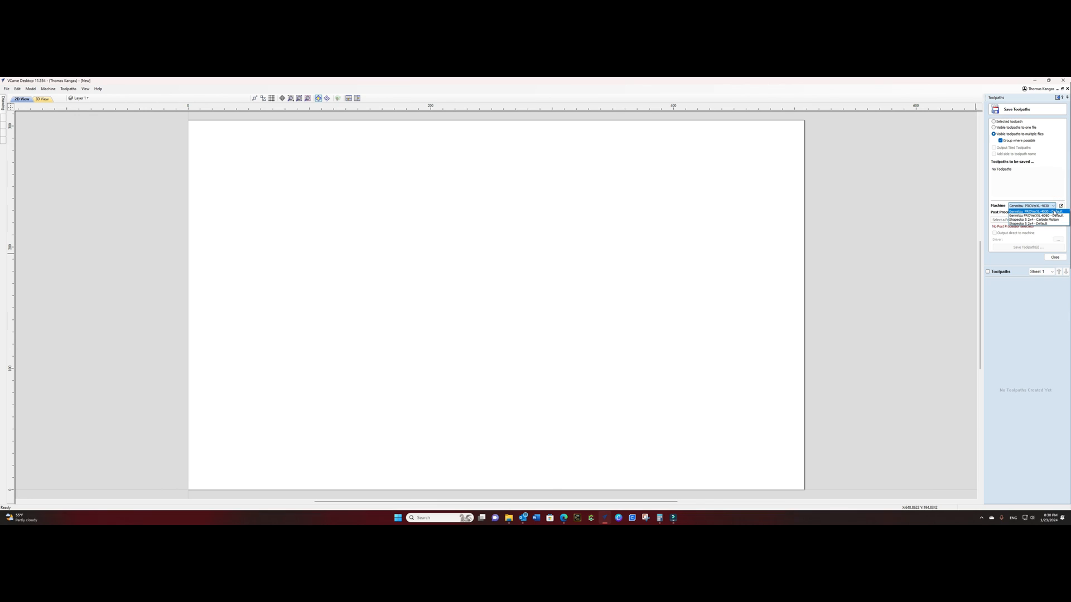
click(1026, 219)
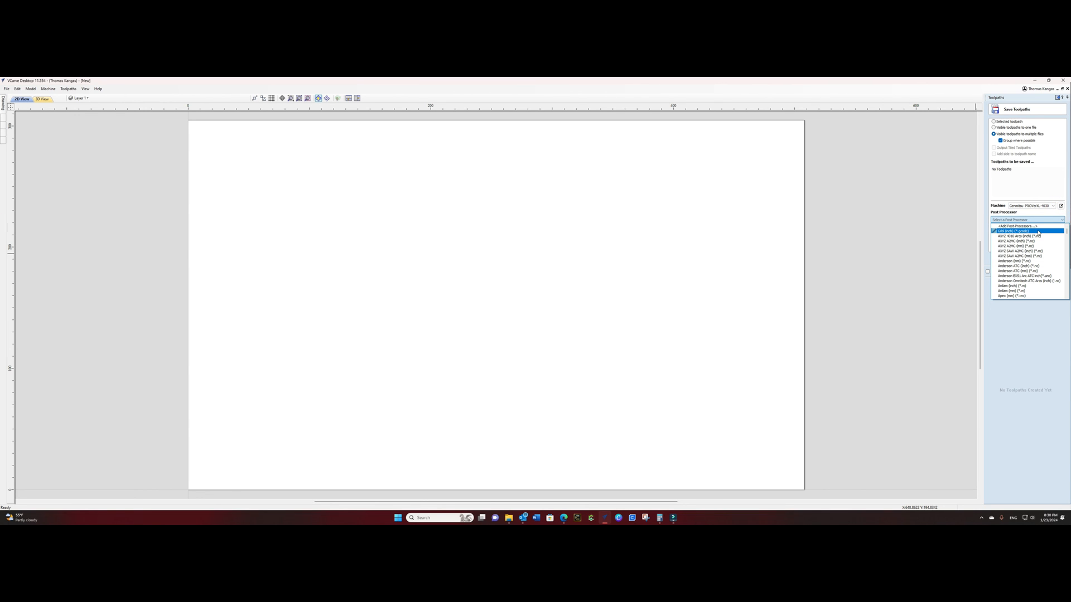
click(1016, 230)
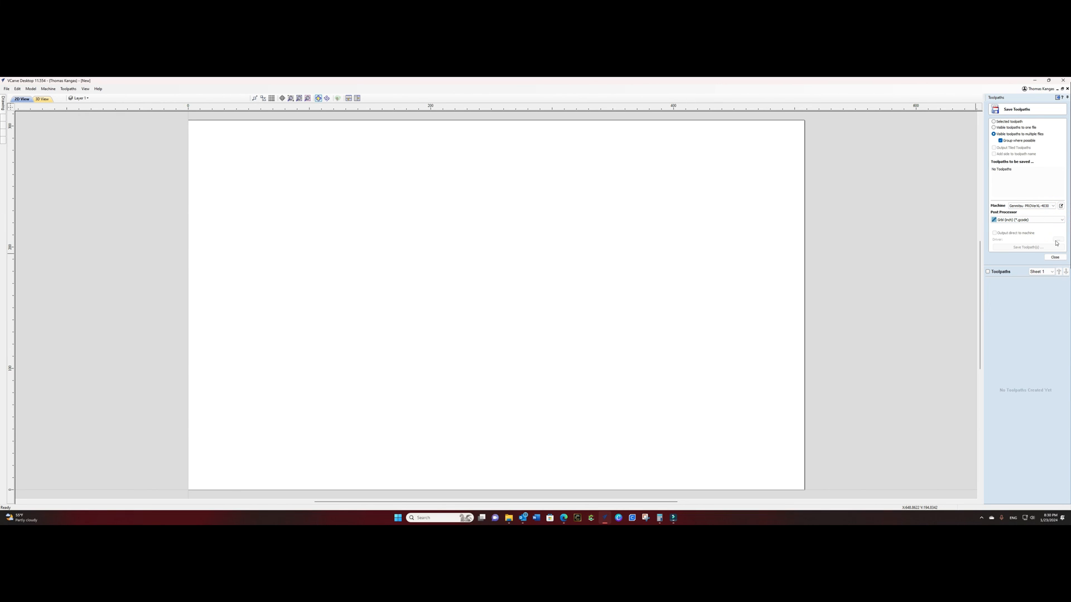